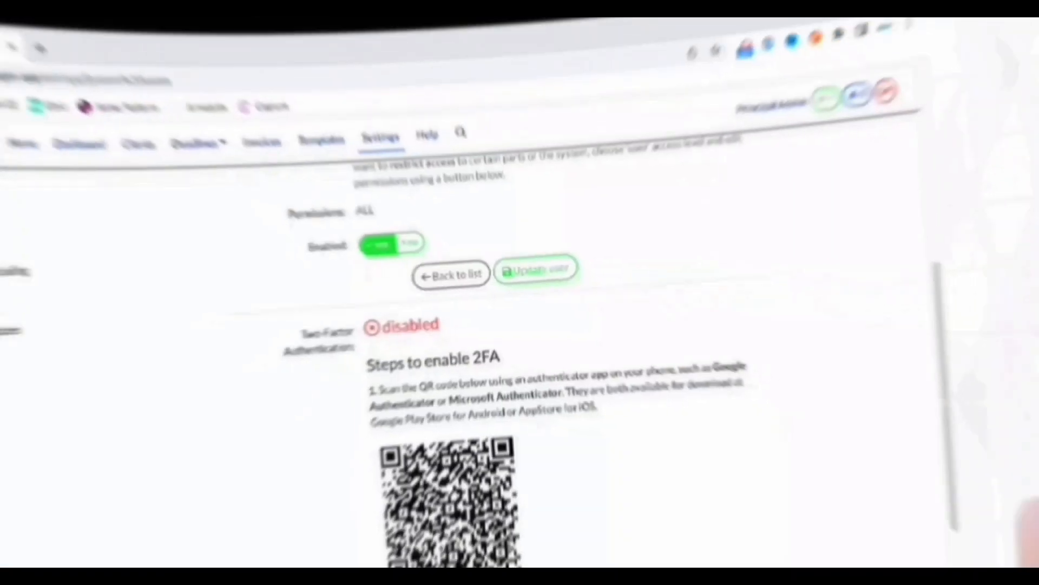
Leave the user security settings for the demo home page listing the core values.
left_click(451, 273)
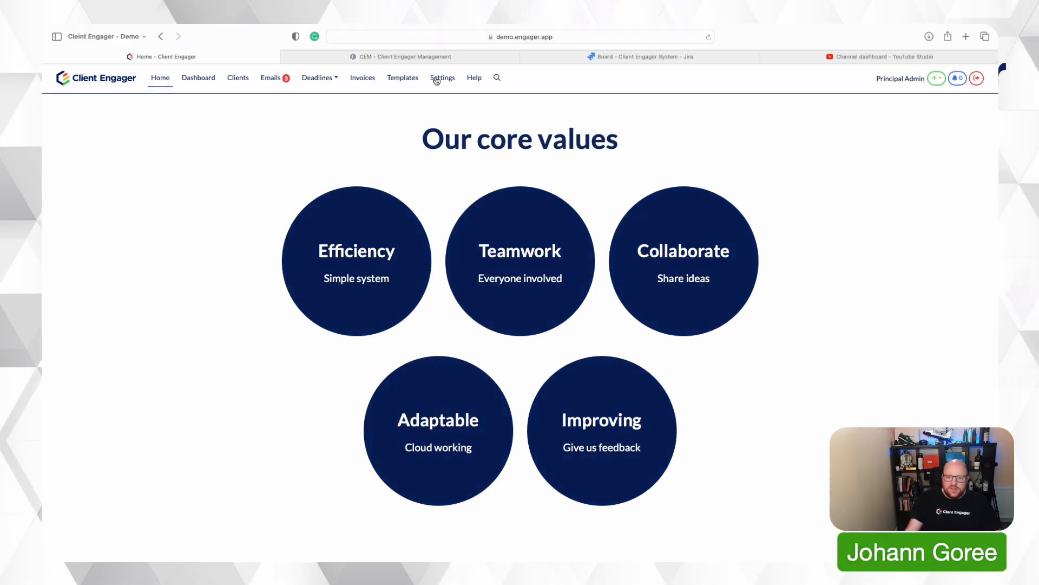
Download the empty client import form from Settings > Import clients and open it in Excel.
left_click(442, 77)
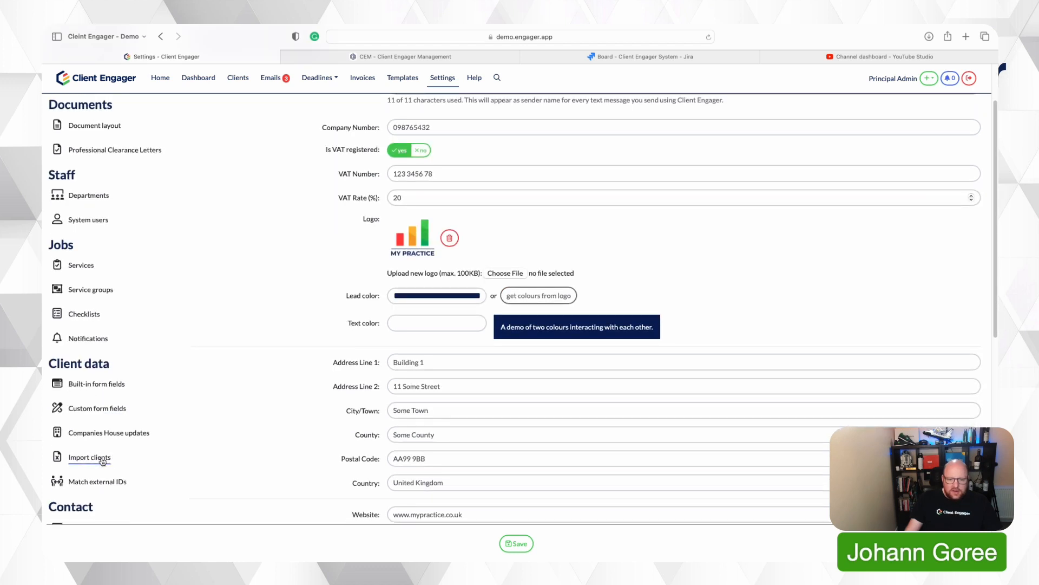
left_click(88, 457)
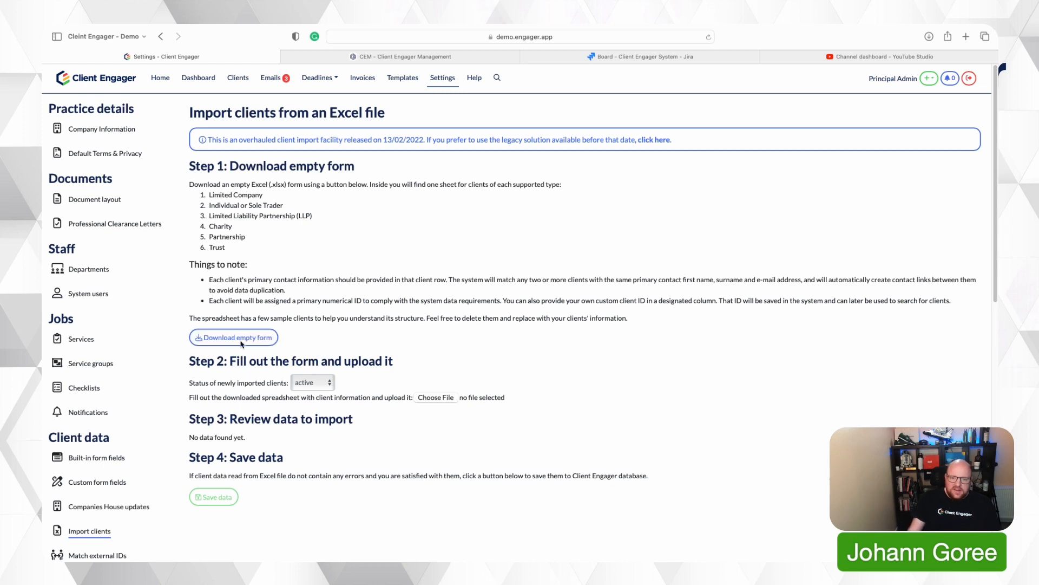
left_click(233, 337)
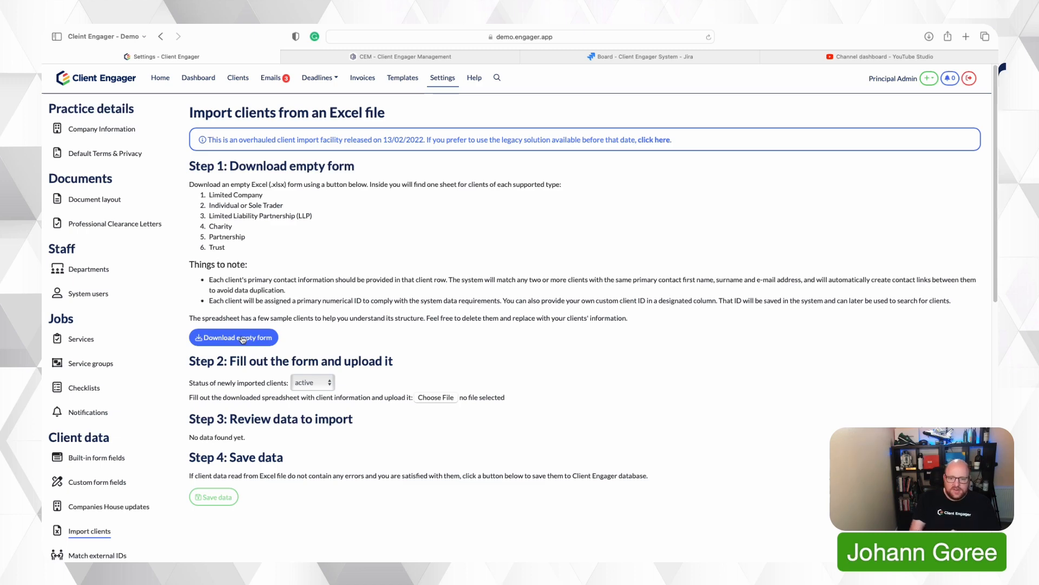
left_click(233, 338)
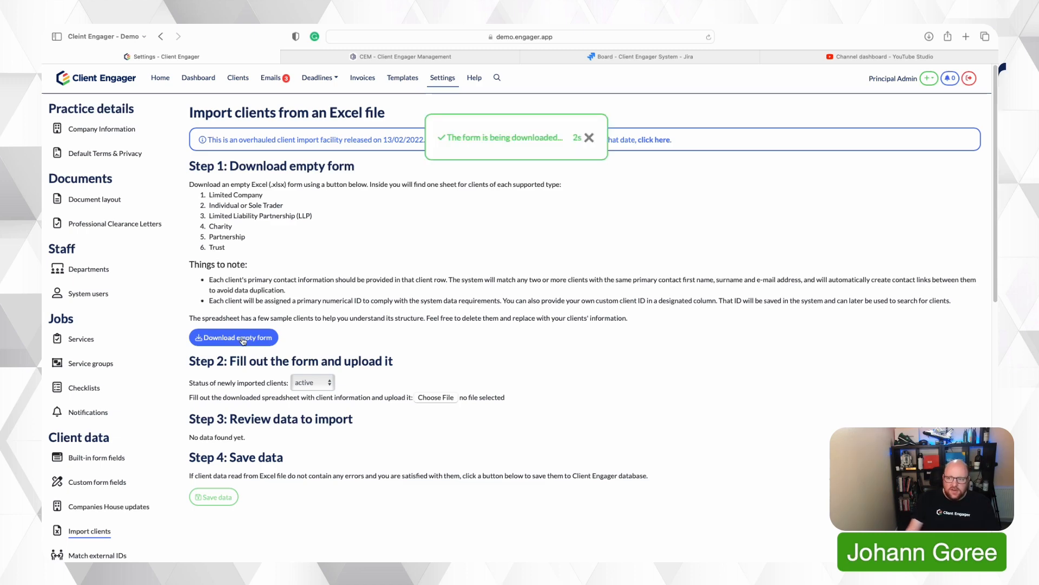
left_click(234, 338)
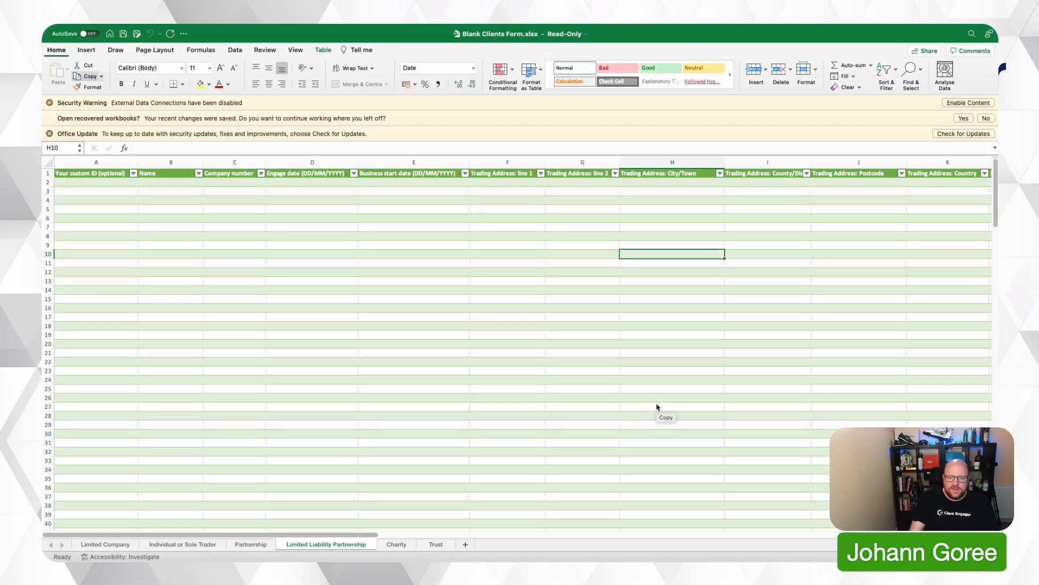
Browse the Limited Company, Limited Liability Partnership and Trust sheets, ending on Limited Company.
left_click(105, 544)
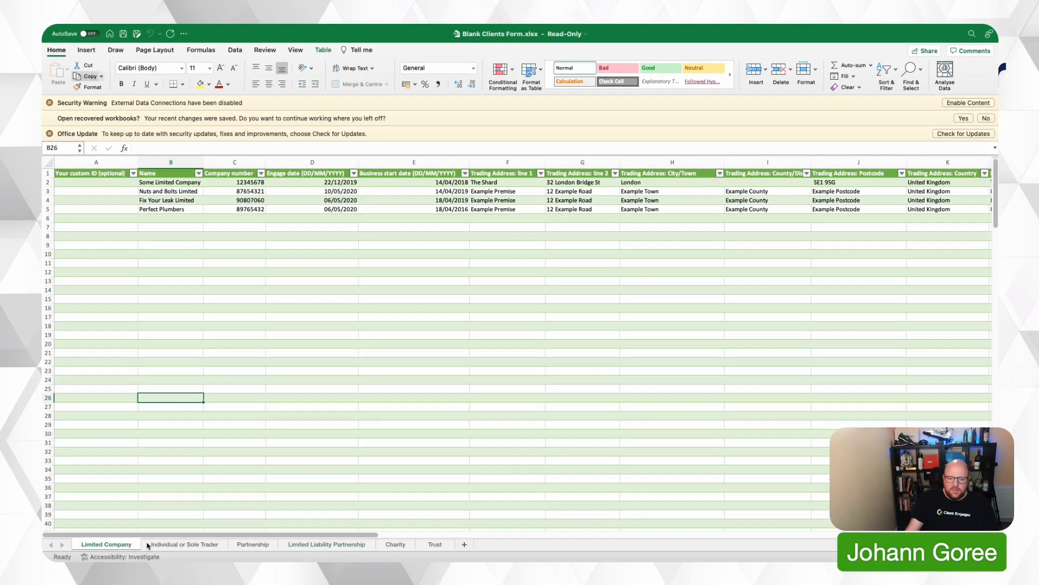
left_click(325, 543)
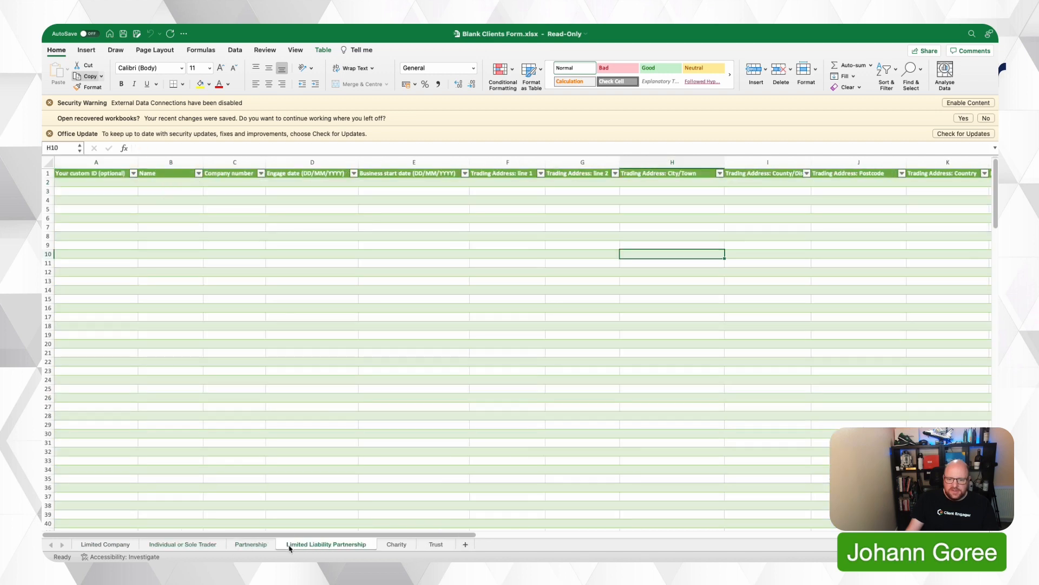
left_click(432, 544)
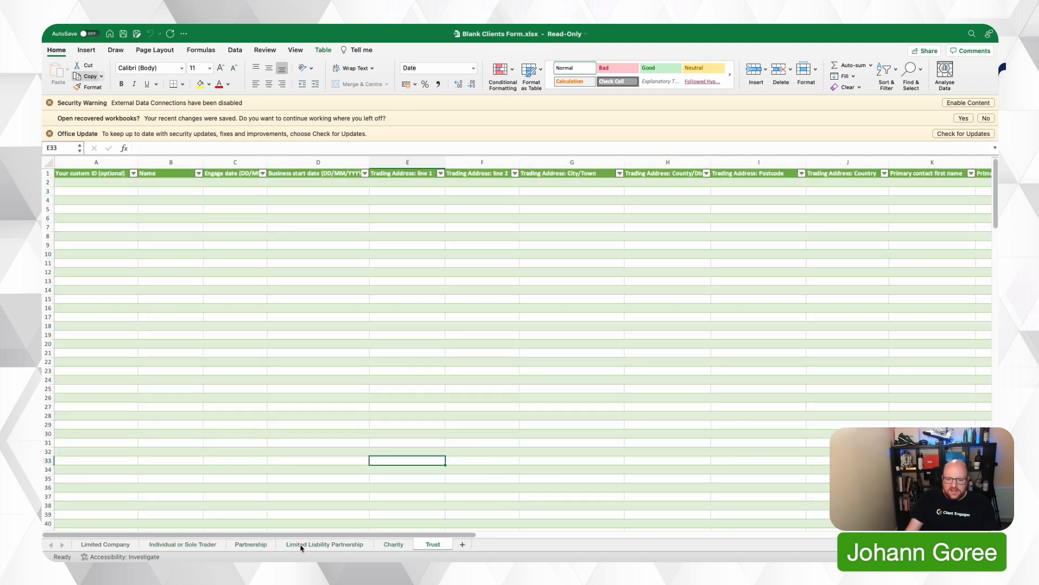
left_click(105, 543)
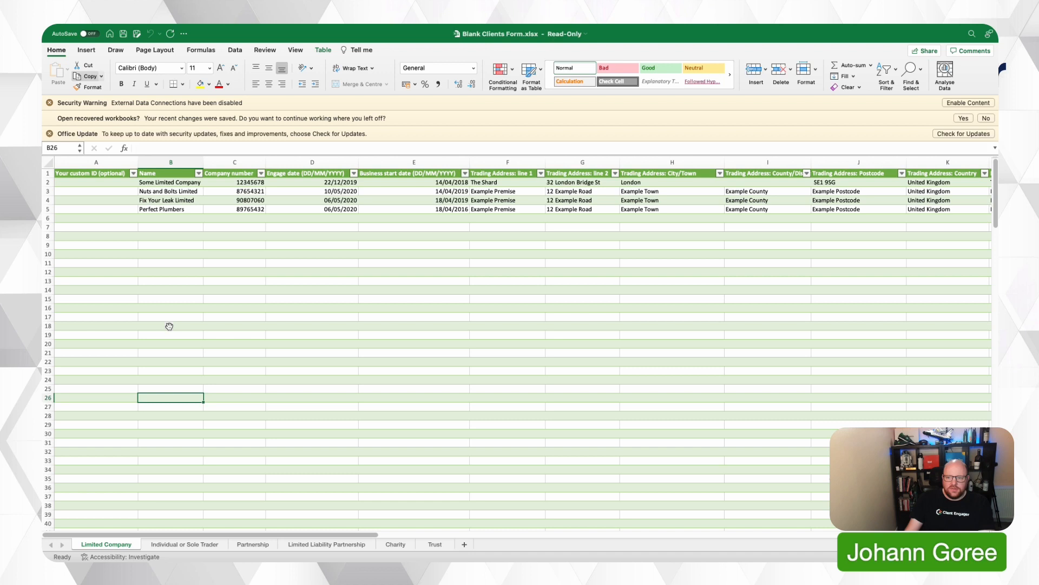
Inspect the sample custom IDs, Some Limited Company name, company number and start dates.
left_click(95, 191)
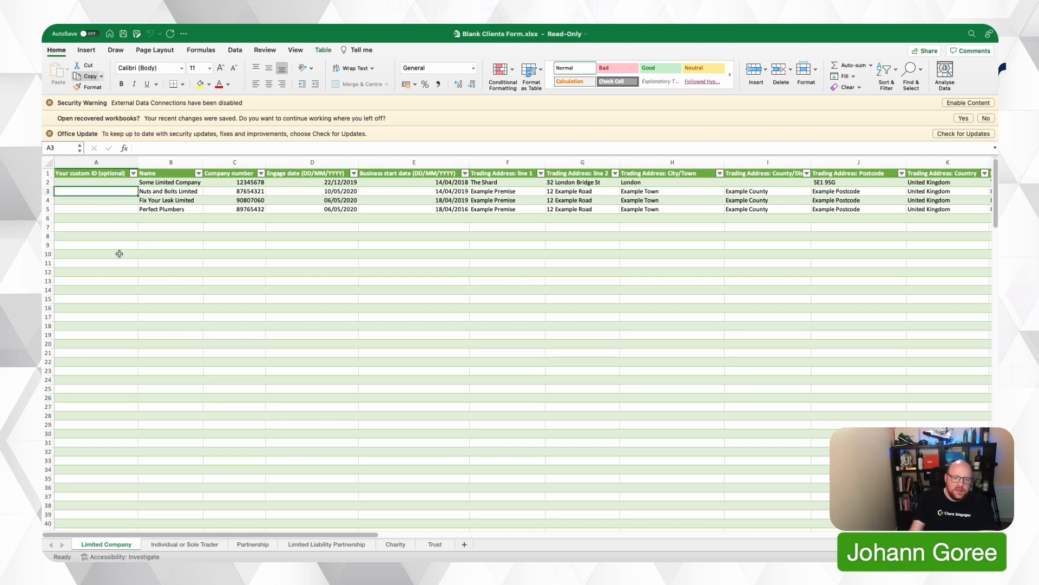
left_click(95, 182)
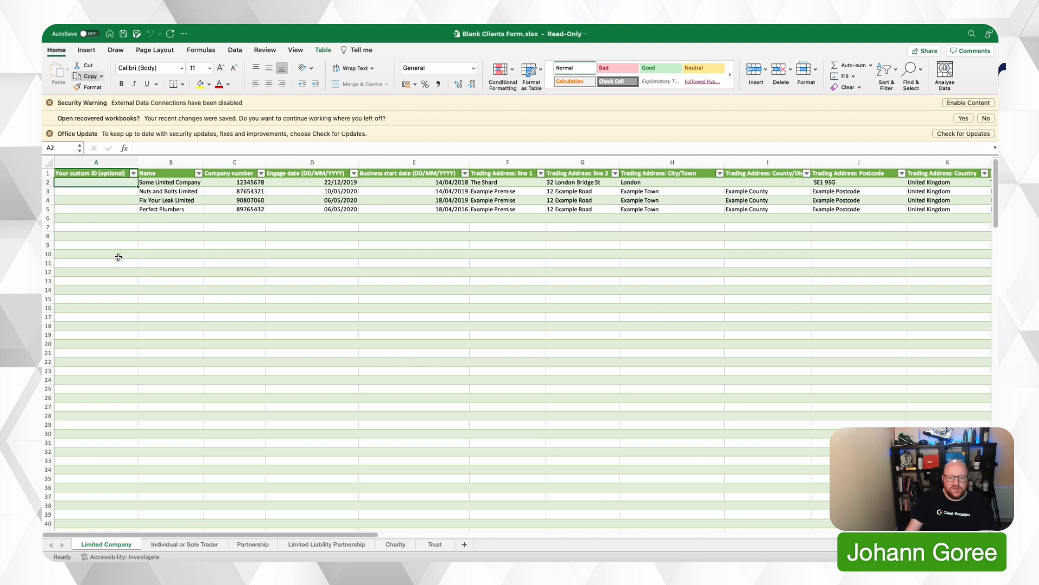
left_click(95, 191)
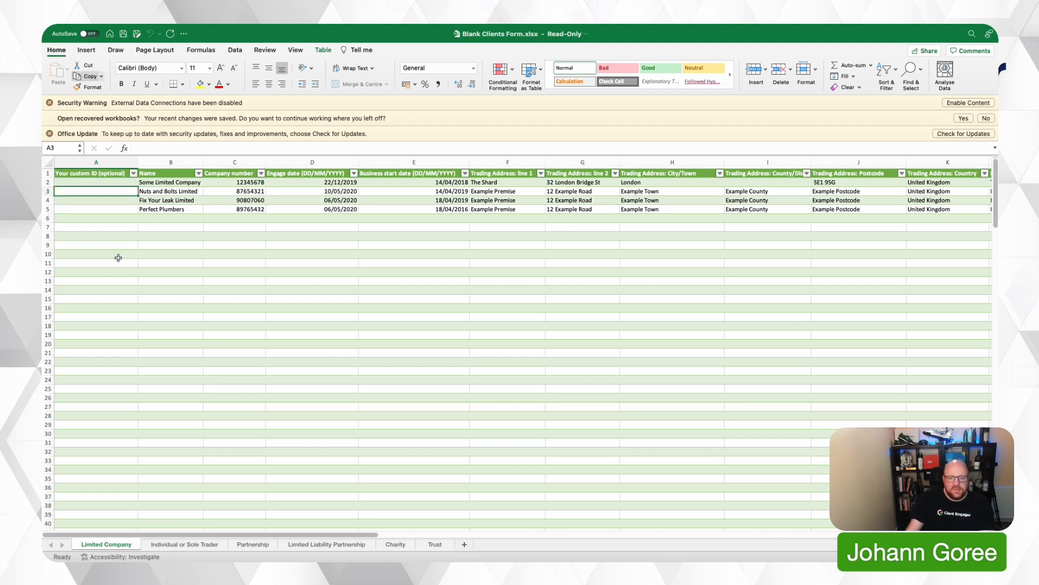
left_click(170, 182)
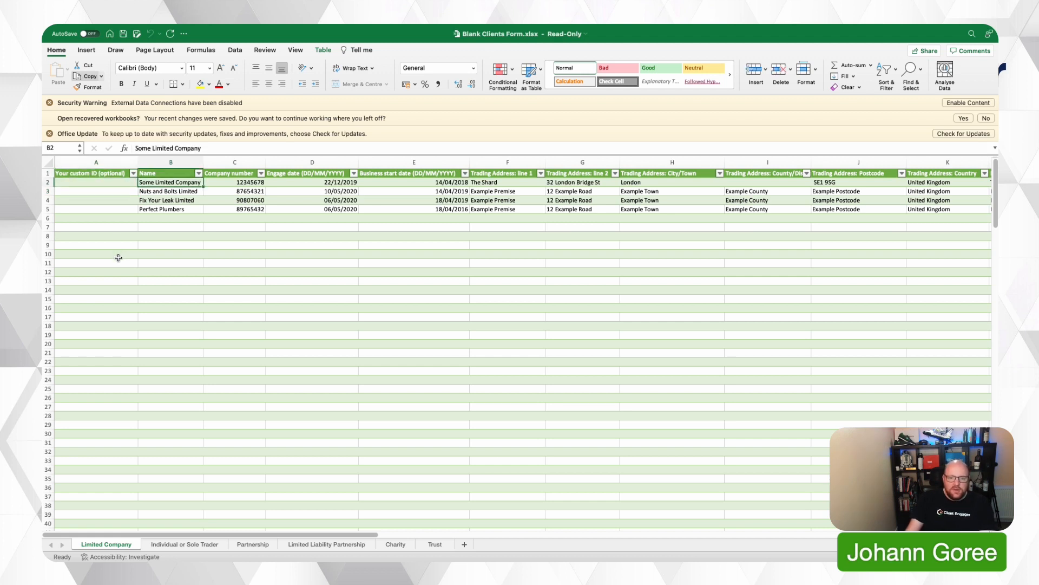
left_click(234, 182)
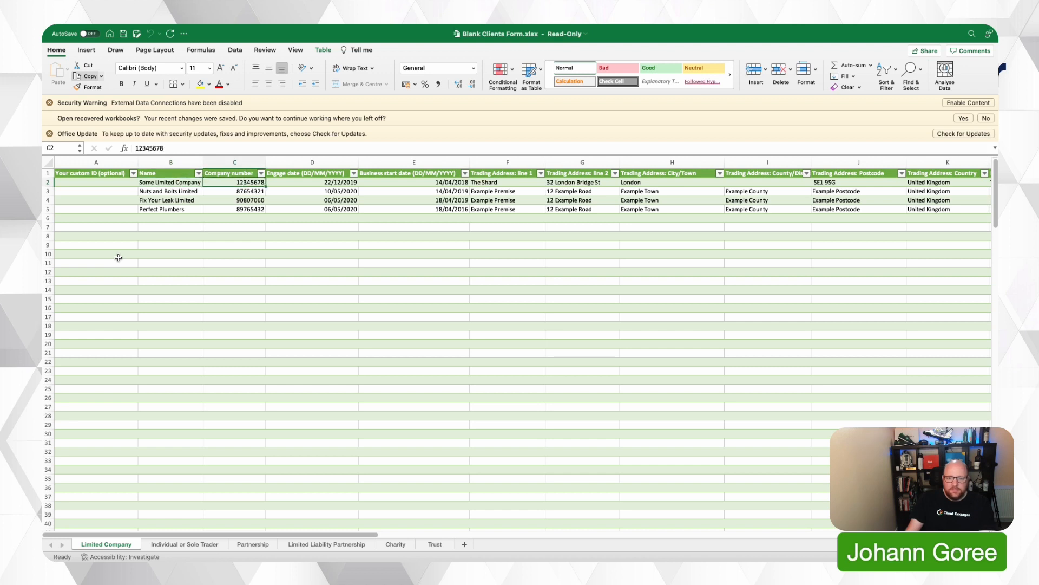
left_click(414, 183)
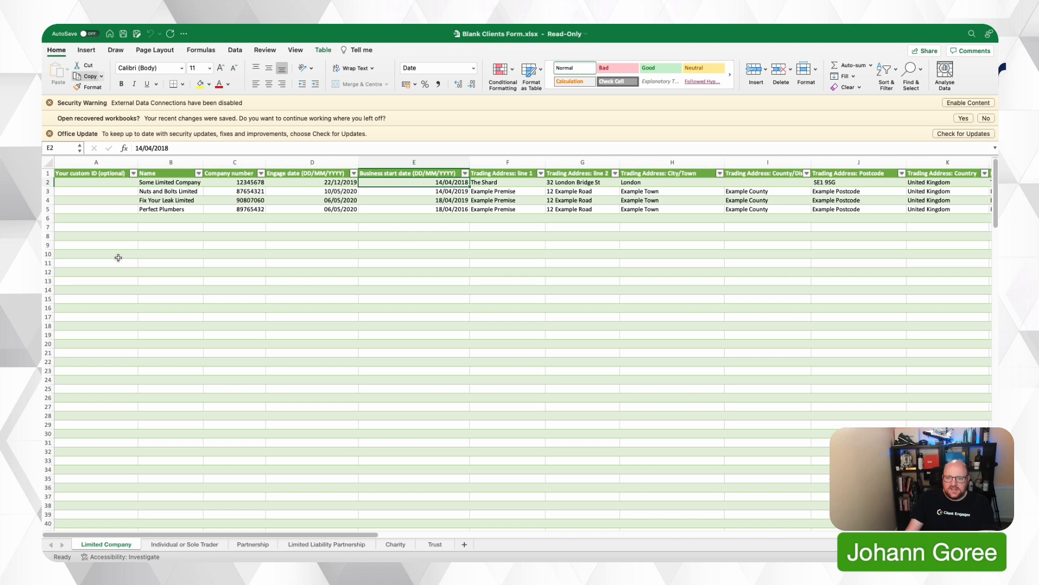
Scroll right past the trading address to check row 2's landline, contact surname and email.
left_click(947, 181)
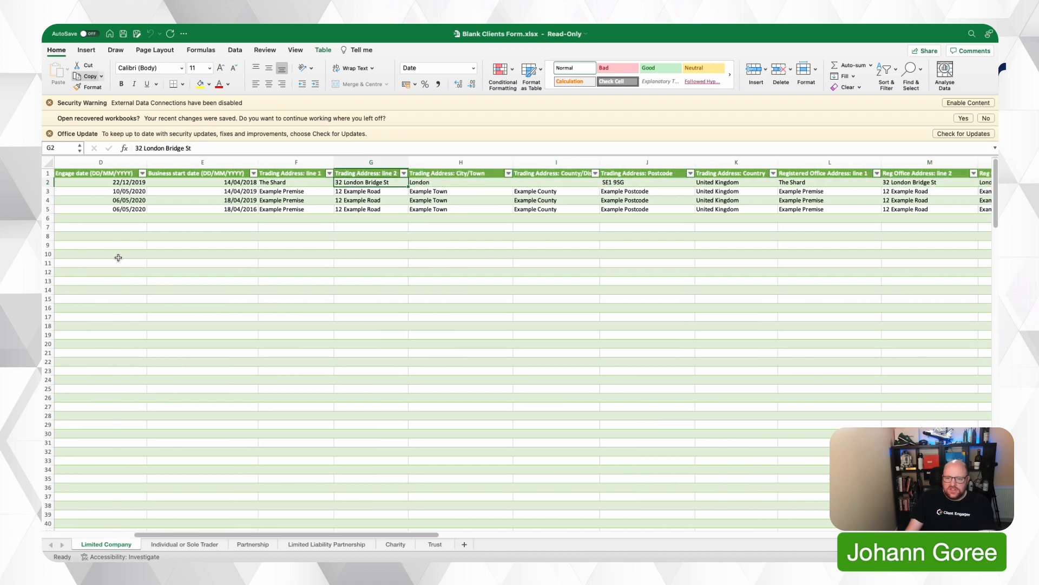
scroll("right", 3)
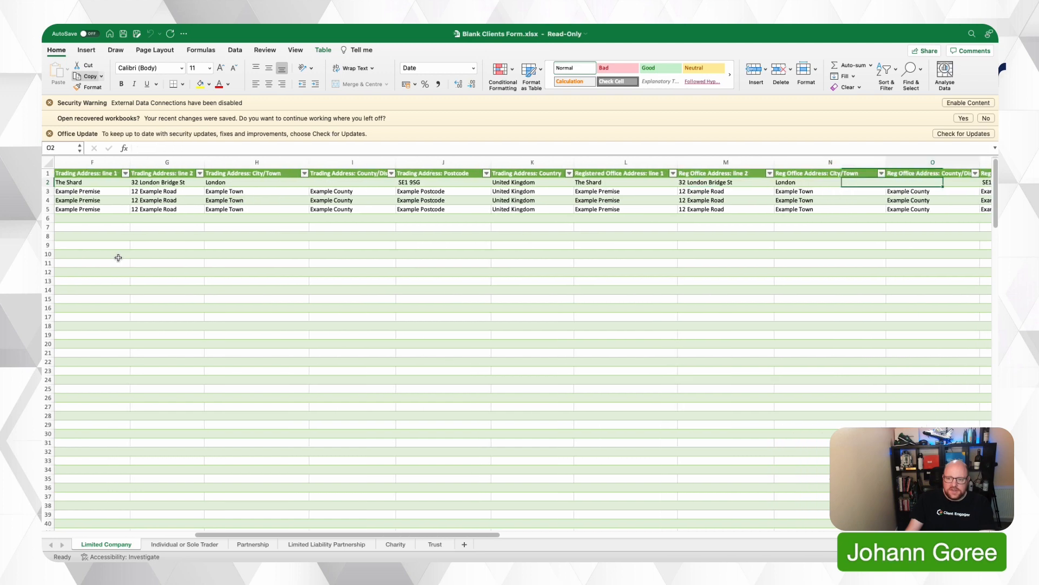
scroll("right", 3)
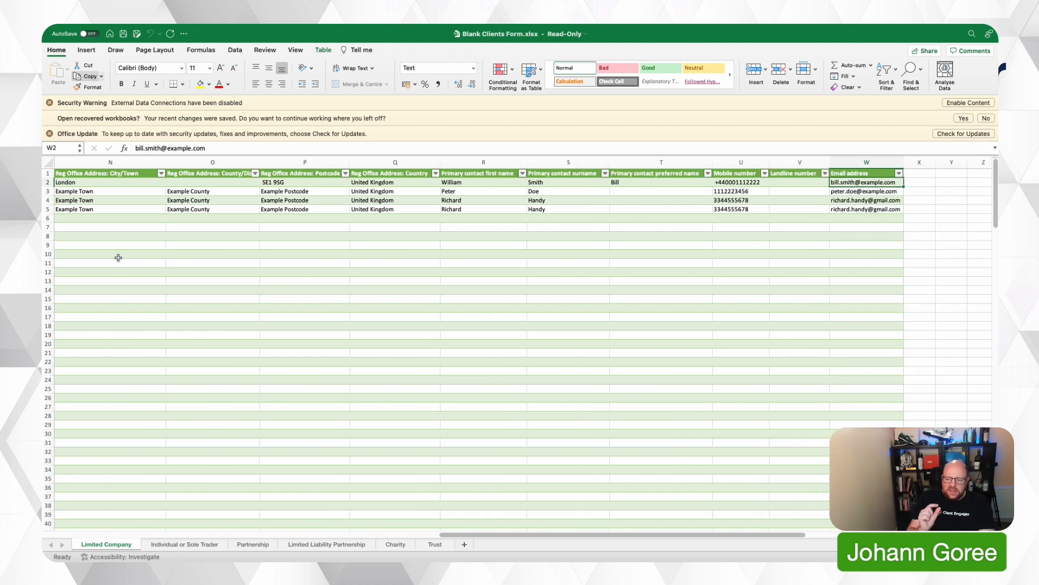
left_click(799, 182)
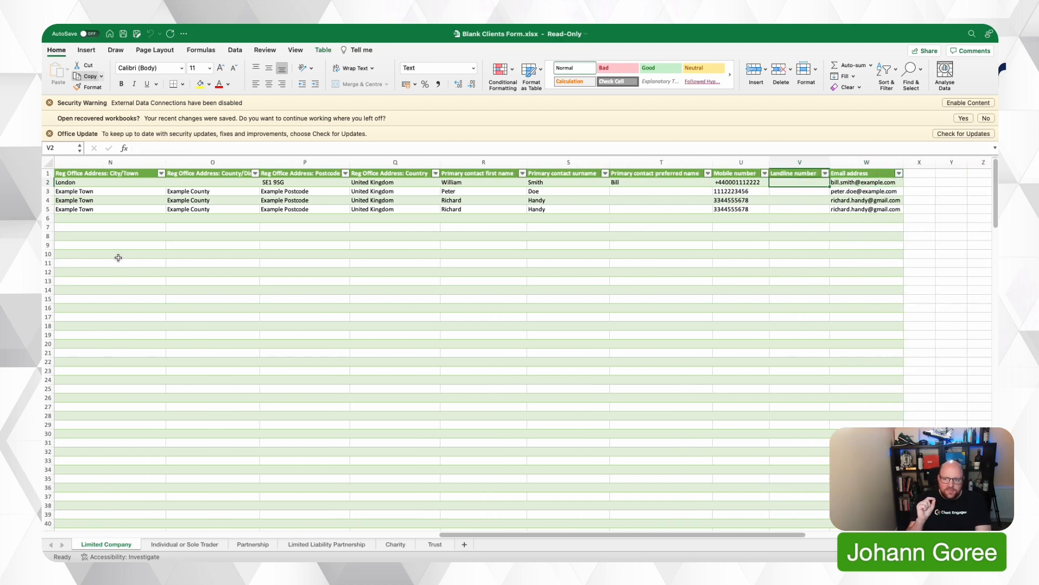
left_click(566, 183)
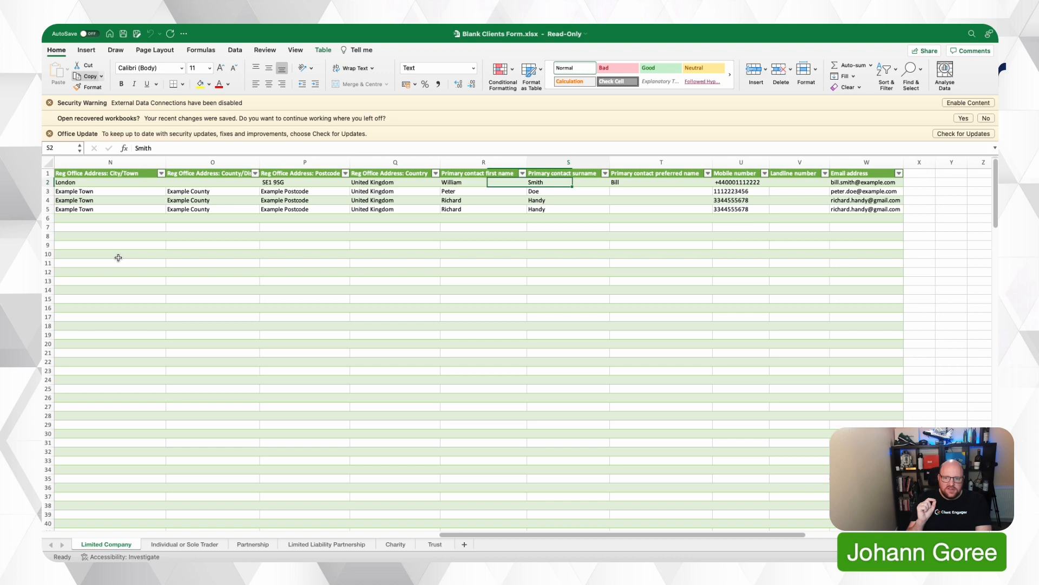
left_click(862, 182)
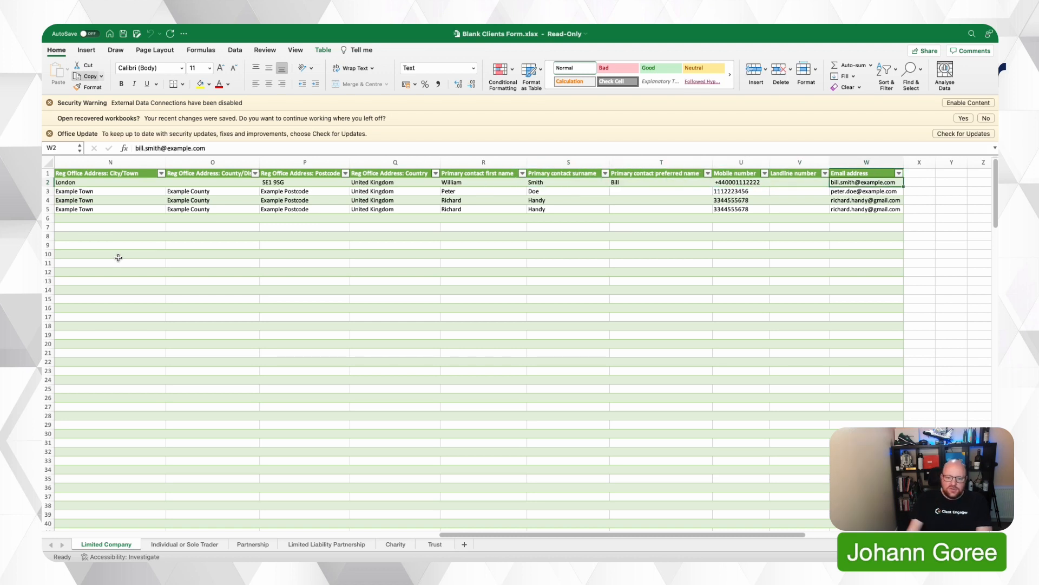
mouse_move(184, 544)
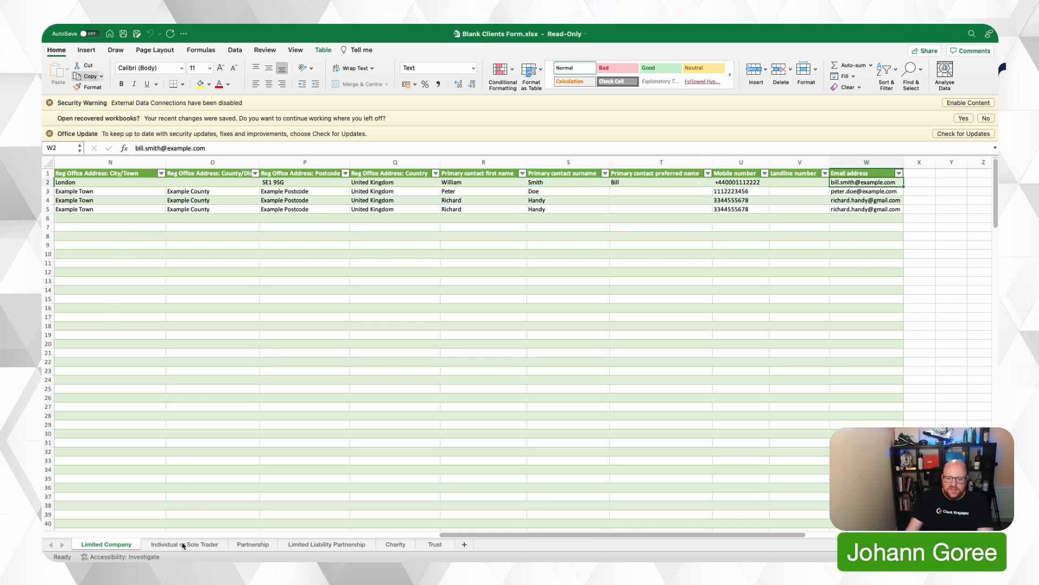
left_click(184, 543)
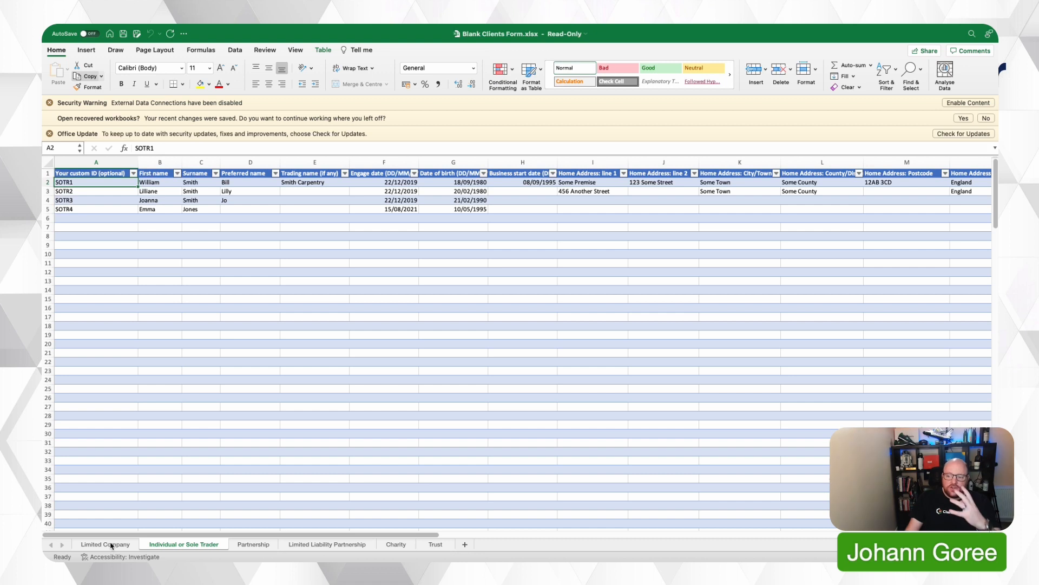
left_click(106, 544)
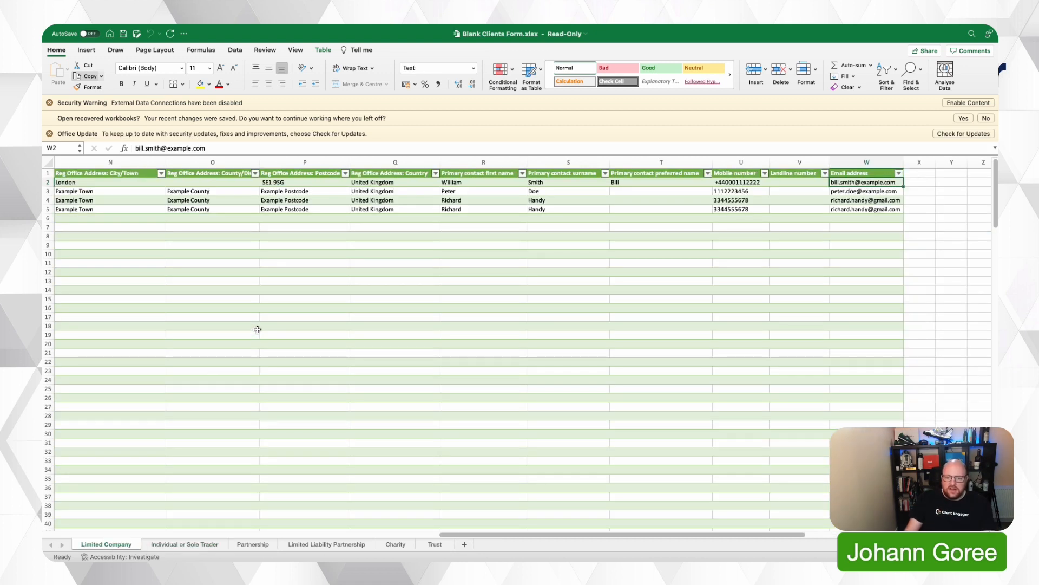
left_click(483, 183)
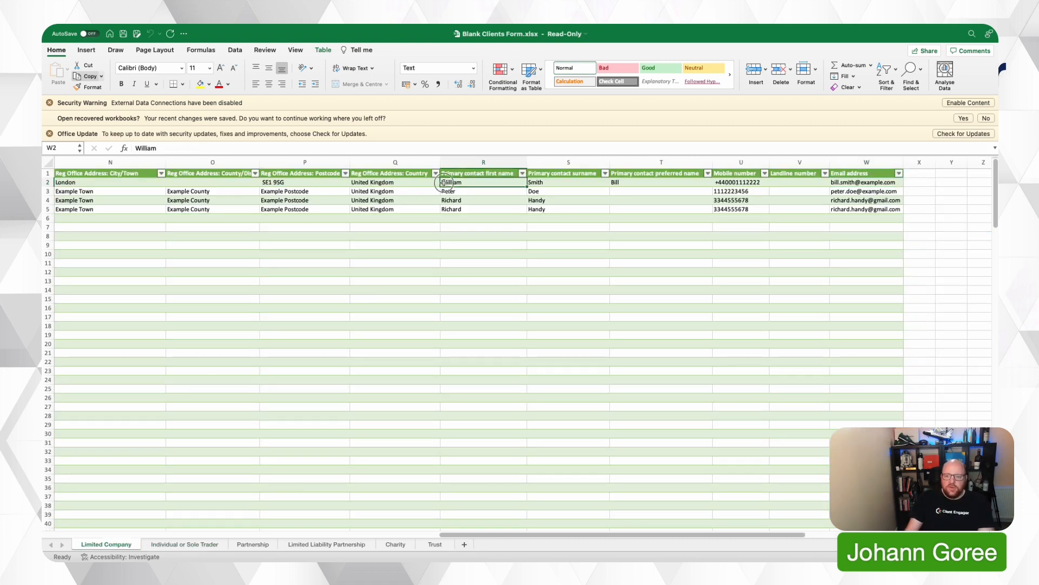
left_click(567, 181)
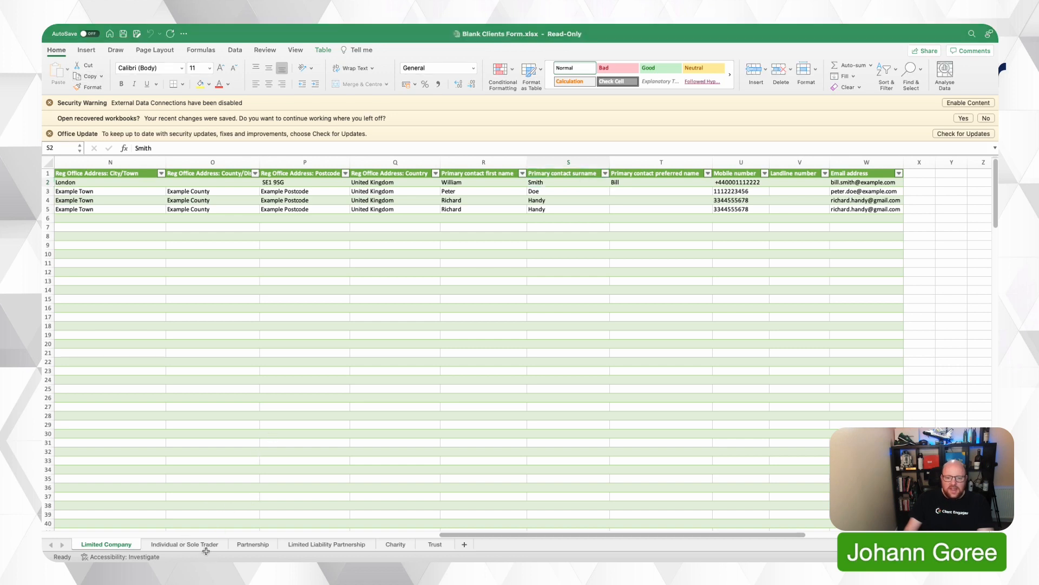
left_click(567, 183)
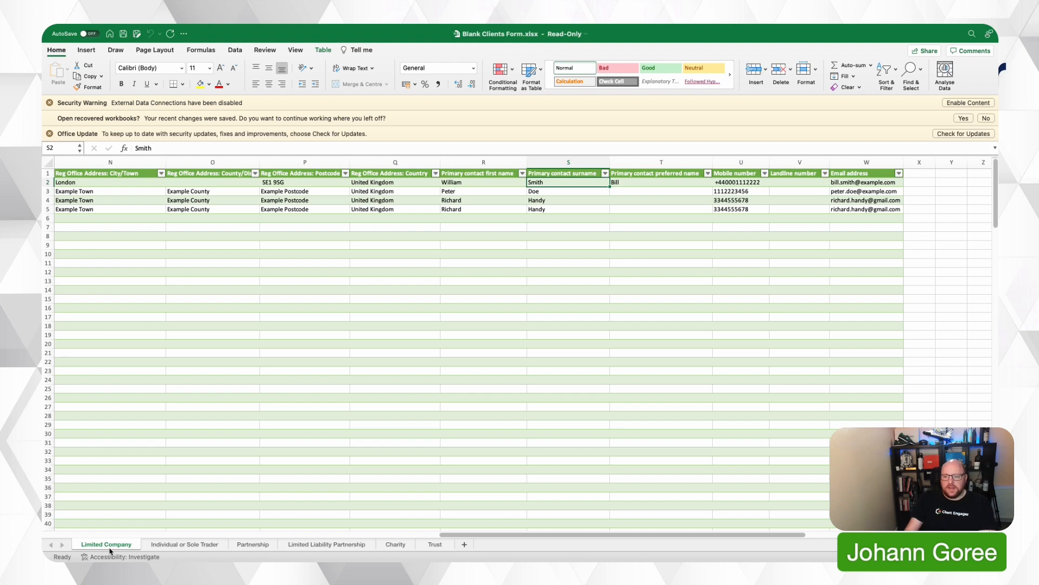
Check the Primary contact surname and preferred name headings and sample surname Smith.
left_click(568, 244)
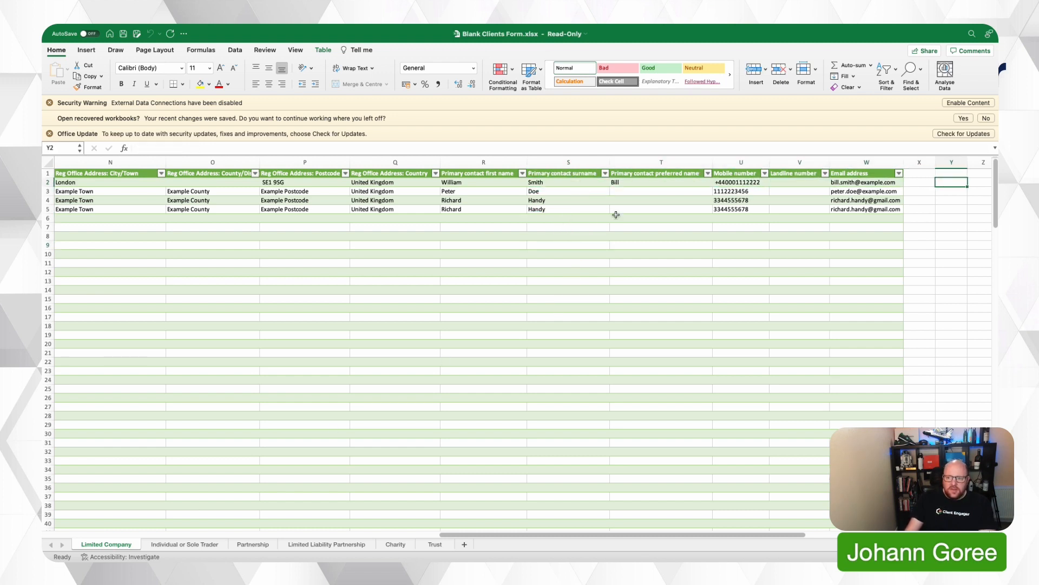
left_click(865, 182)
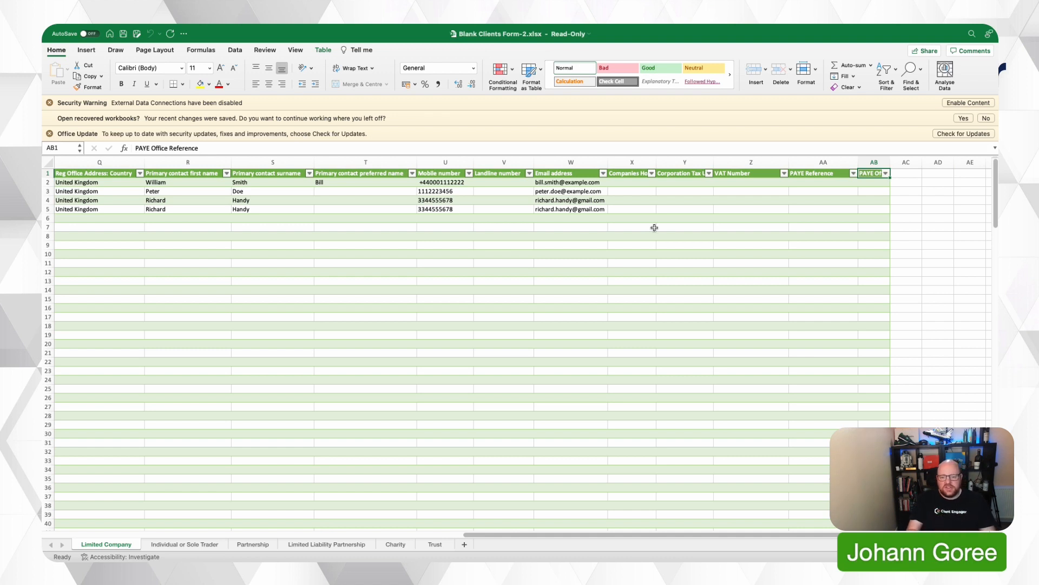
mouse_move(278, 456)
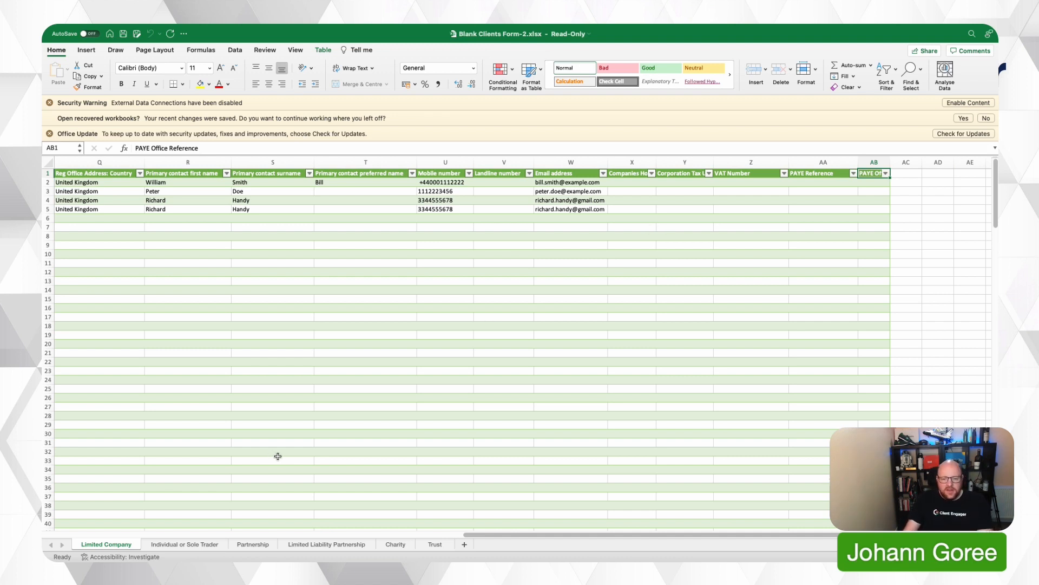
left_click(272, 173)
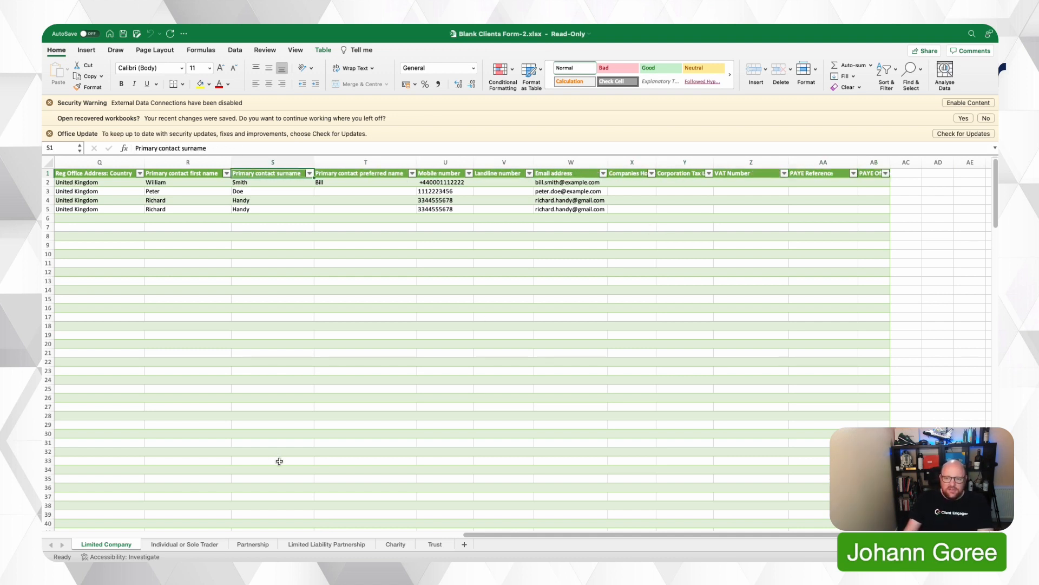
left_click(364, 174)
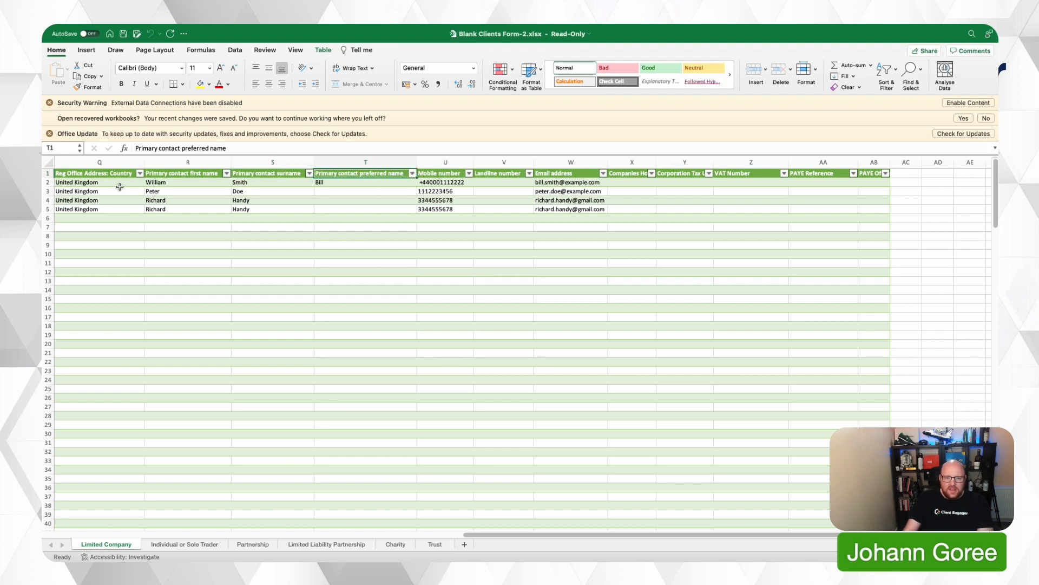
left_click(272, 182)
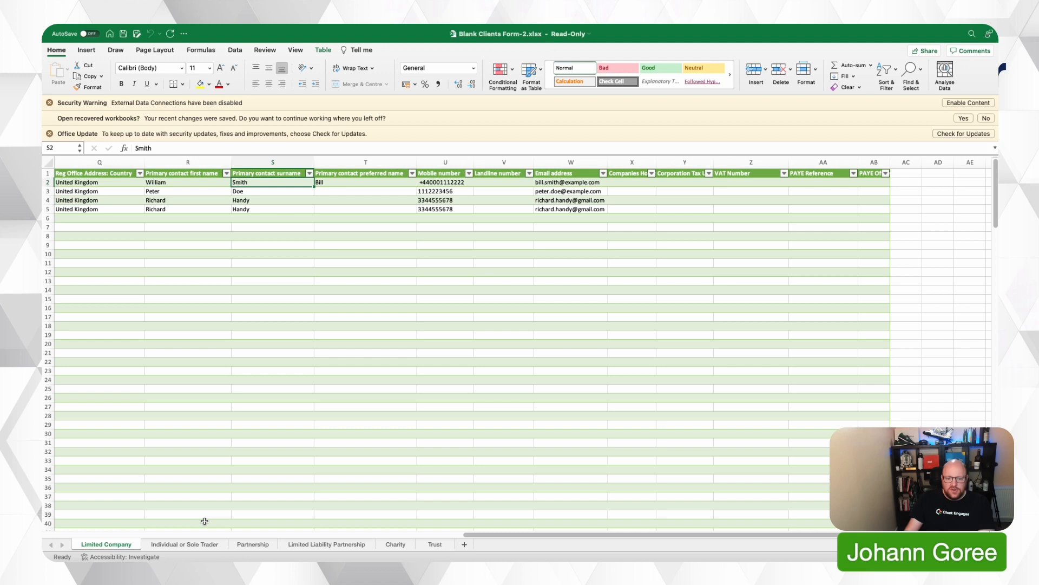
Switch between Limited Company and Individual or Sole Trader, settling on Individual or Sole Trader.
left_click(184, 544)
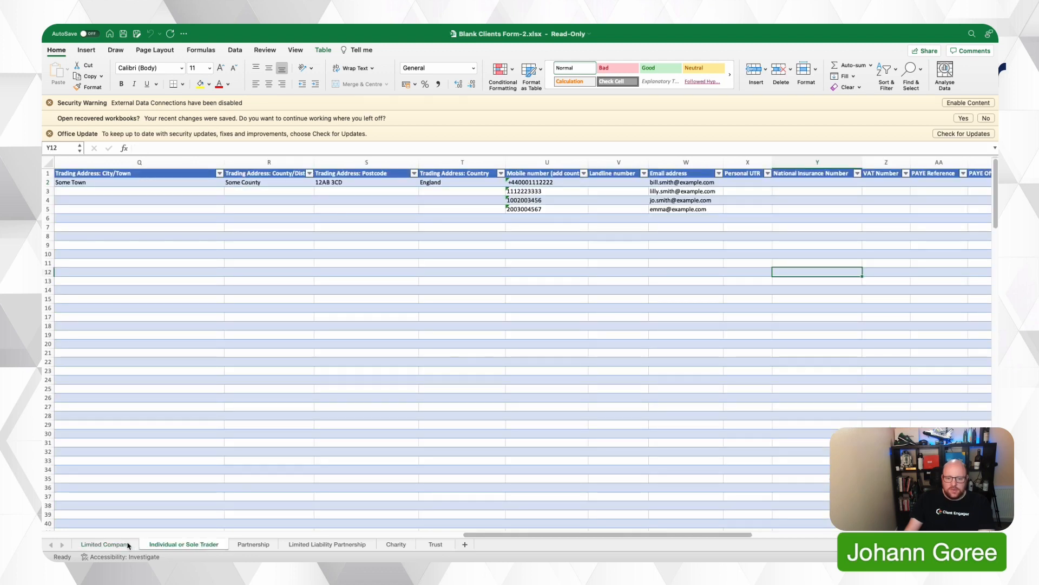
left_click(106, 544)
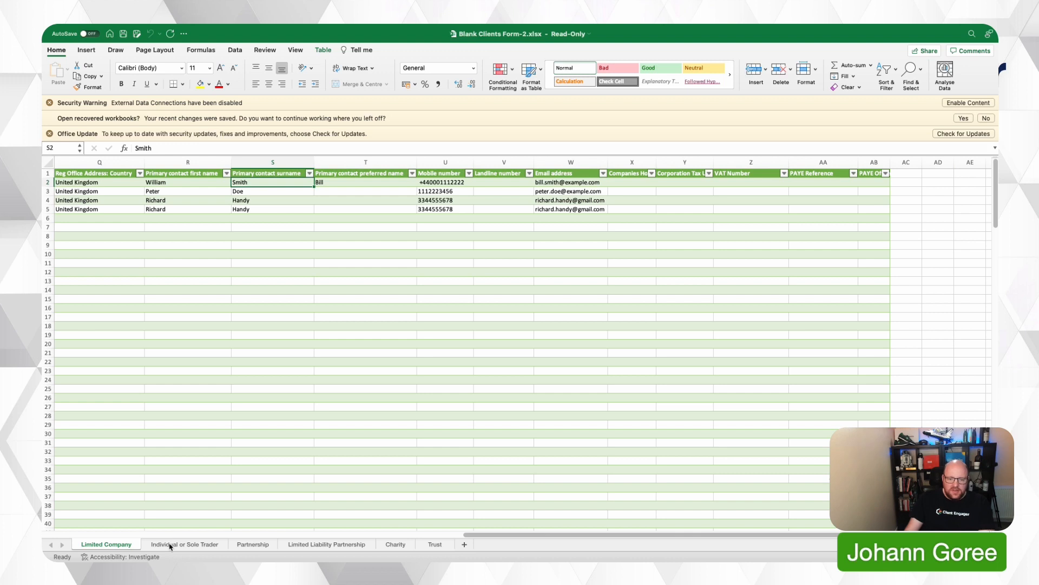
left_click(184, 543)
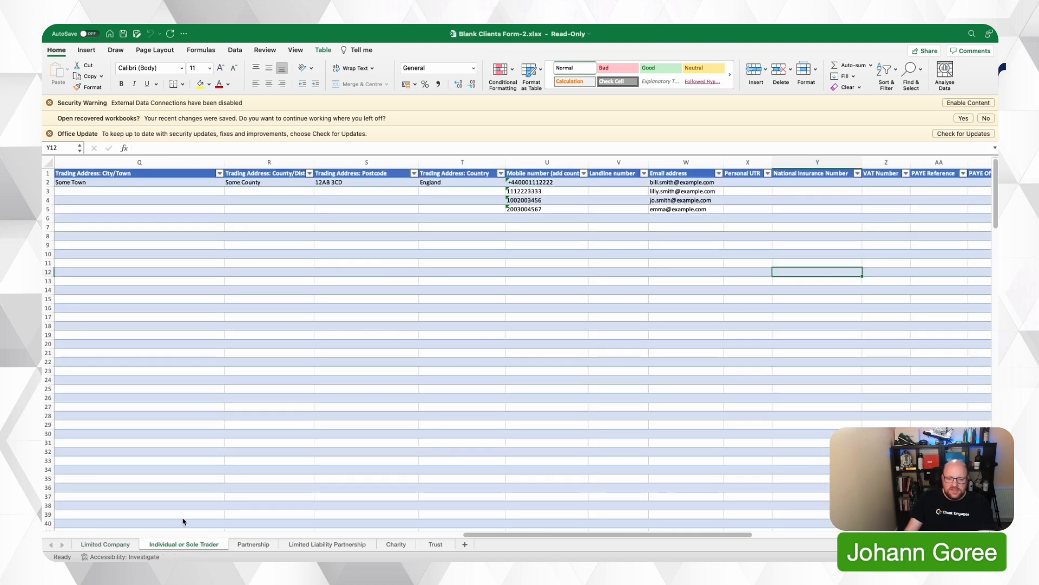
Scroll the Individual or Sole Trader table to PAYE Office Reference, then view the Partnership sheet.
scroll("left", 3)
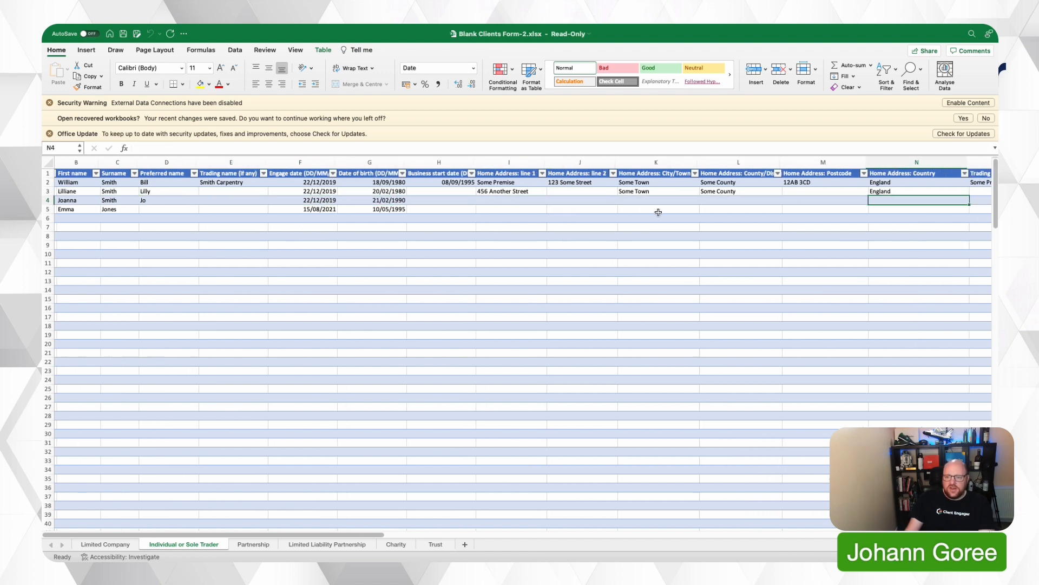
scroll("right", 3)
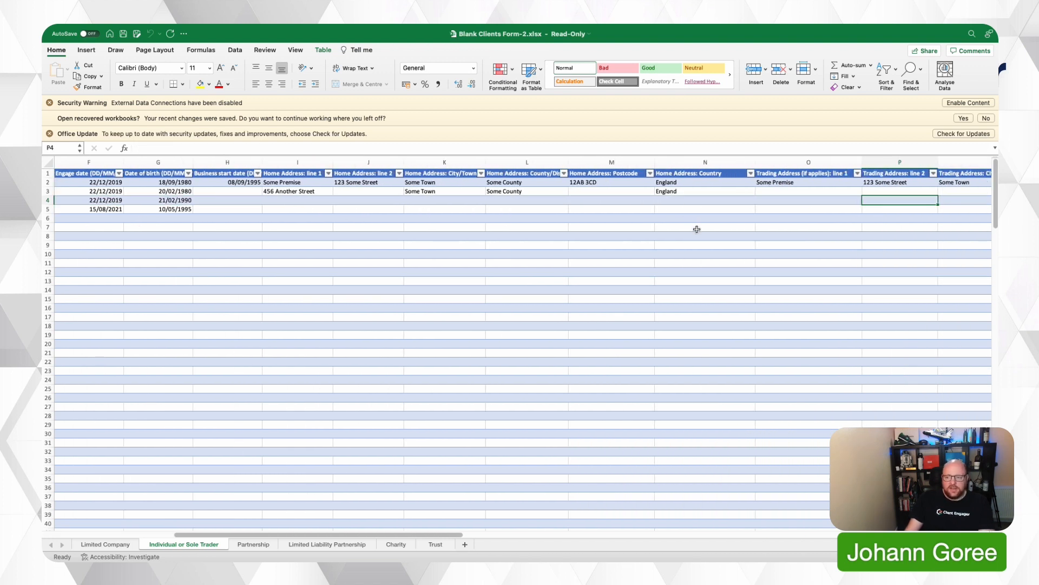
scroll("right", 3)
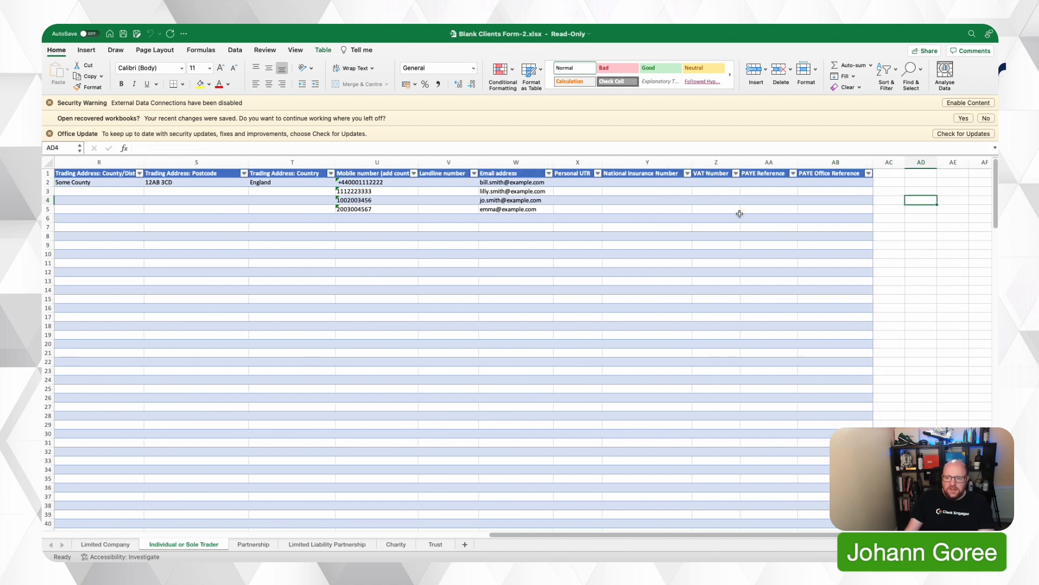
left_click(646, 199)
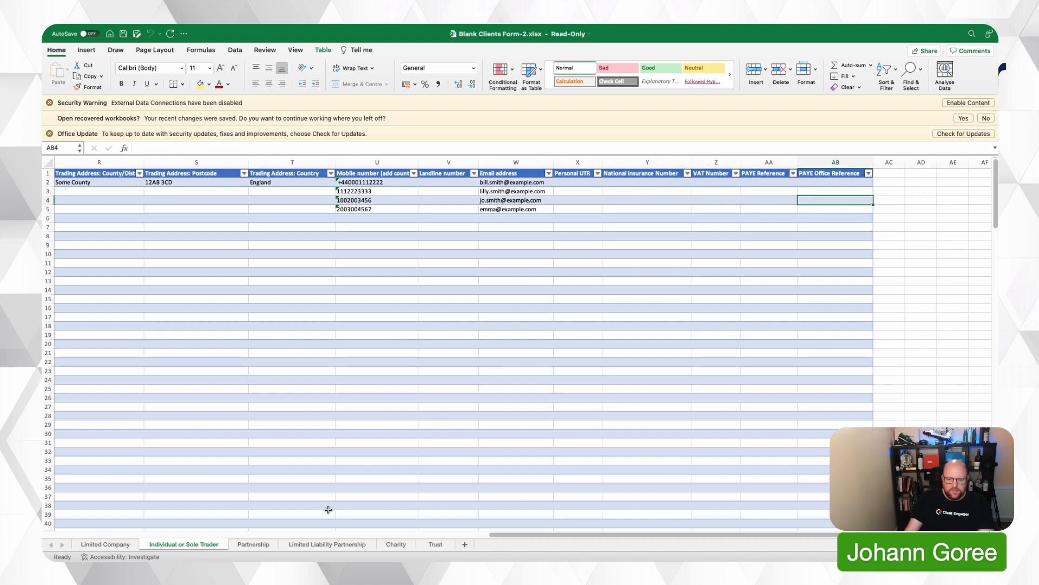
left_click(251, 544)
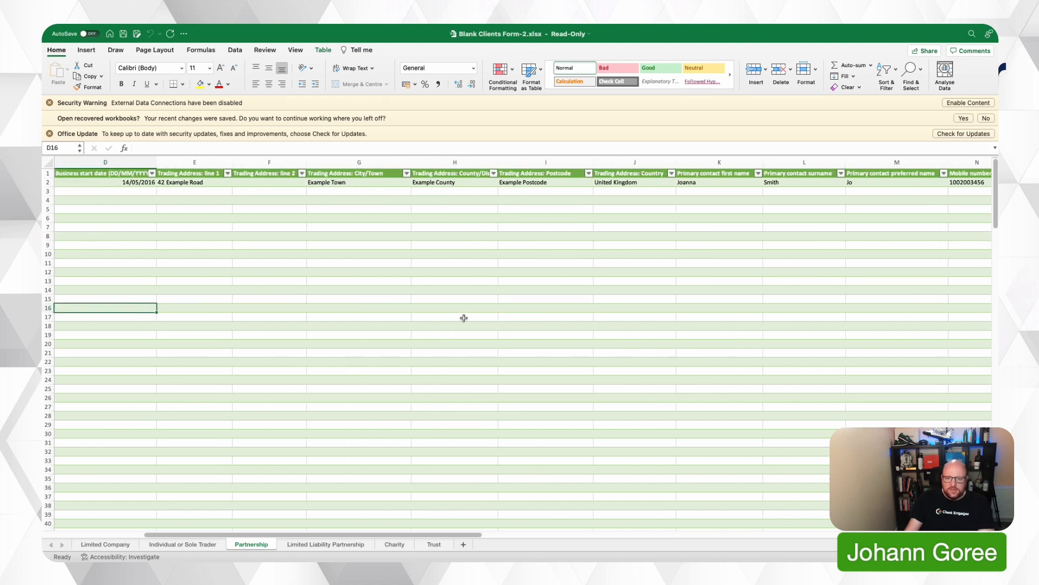
Check Partnership's sample first name Joanna against Individual or Sole Trader, then view the LLP sheet.
scroll("right", 3)
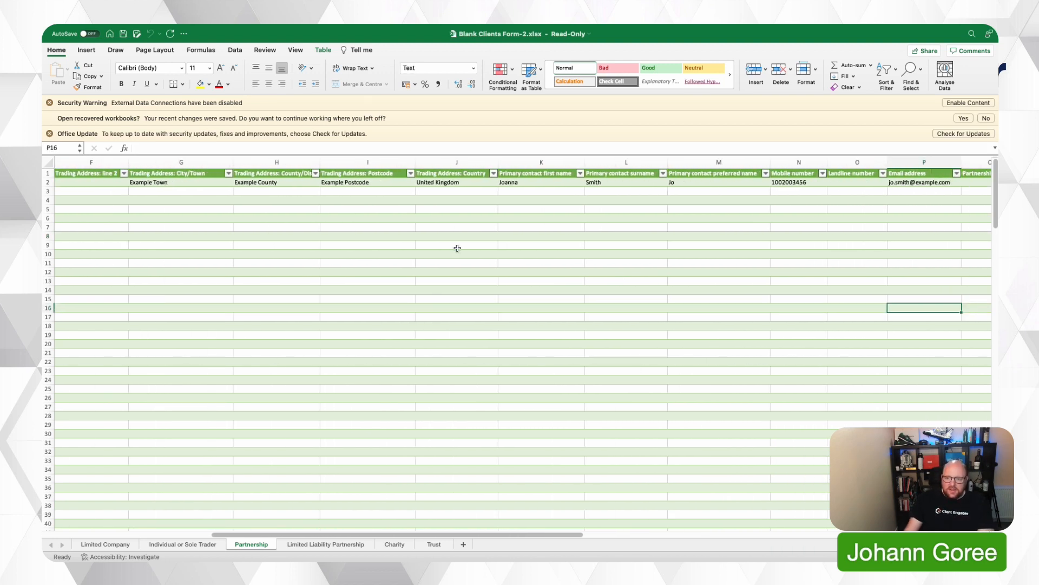
left_click(541, 182)
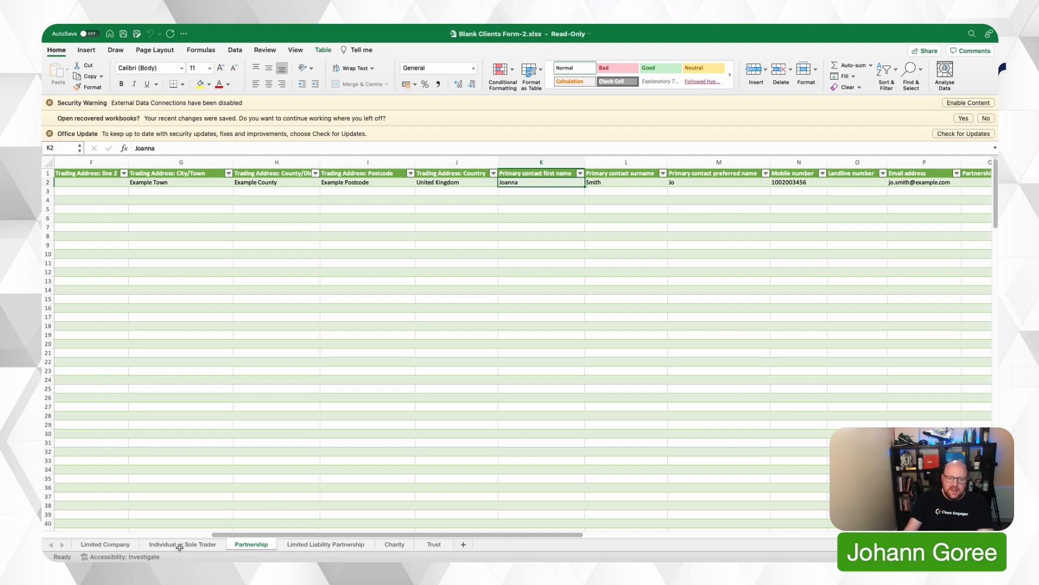
mouse_move(250, 543)
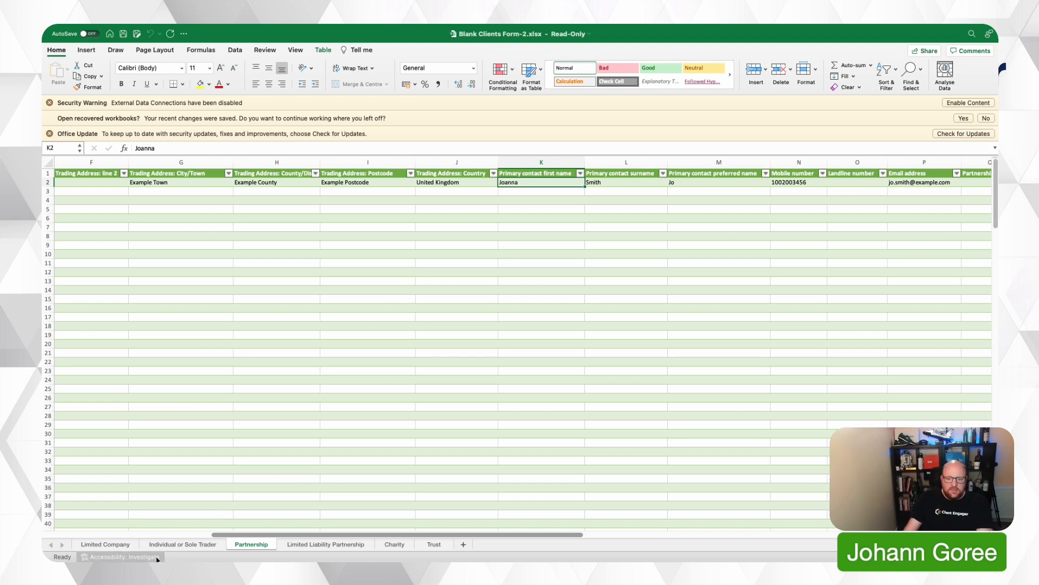
left_click(182, 544)
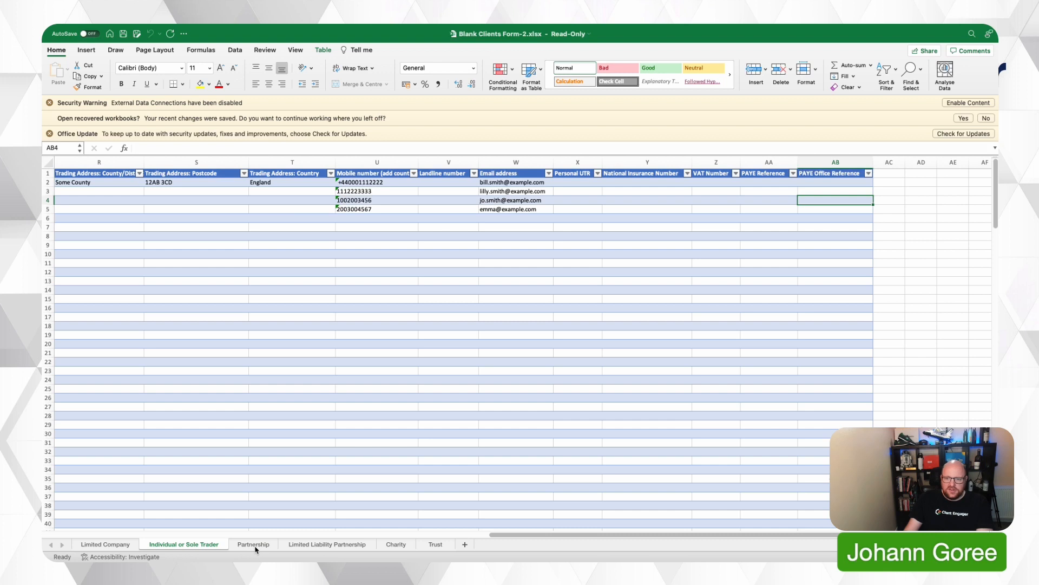
left_click(251, 543)
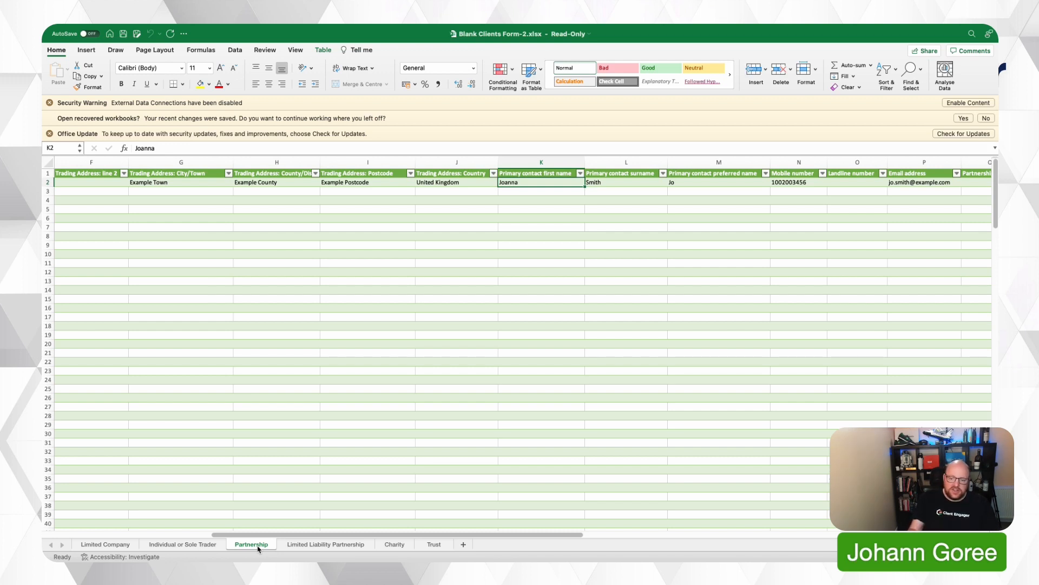
left_click(325, 544)
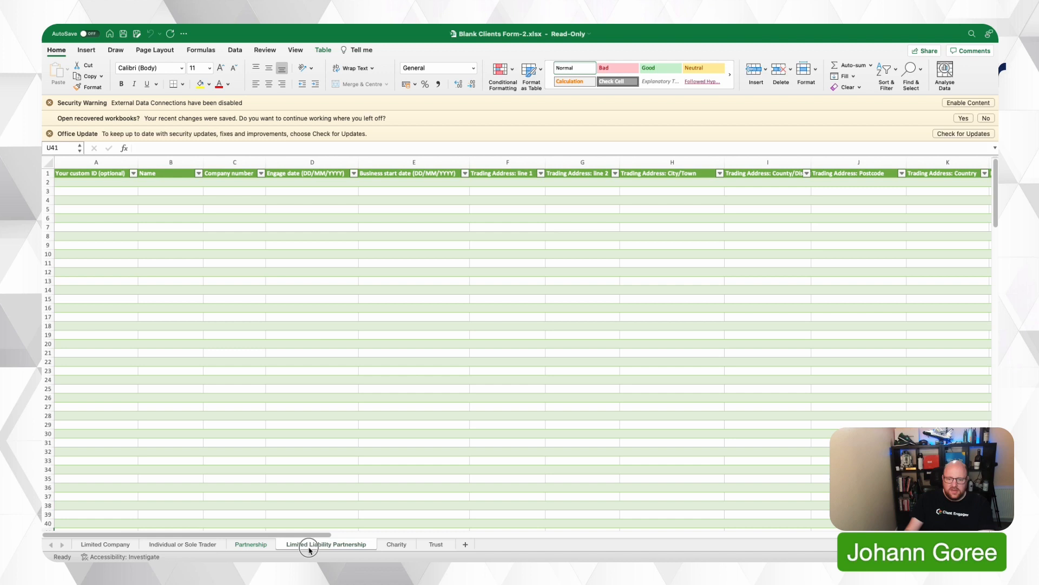
Glance over the empty Limited Liability Partnership sheet and the Trust sheet.
left_click(326, 544)
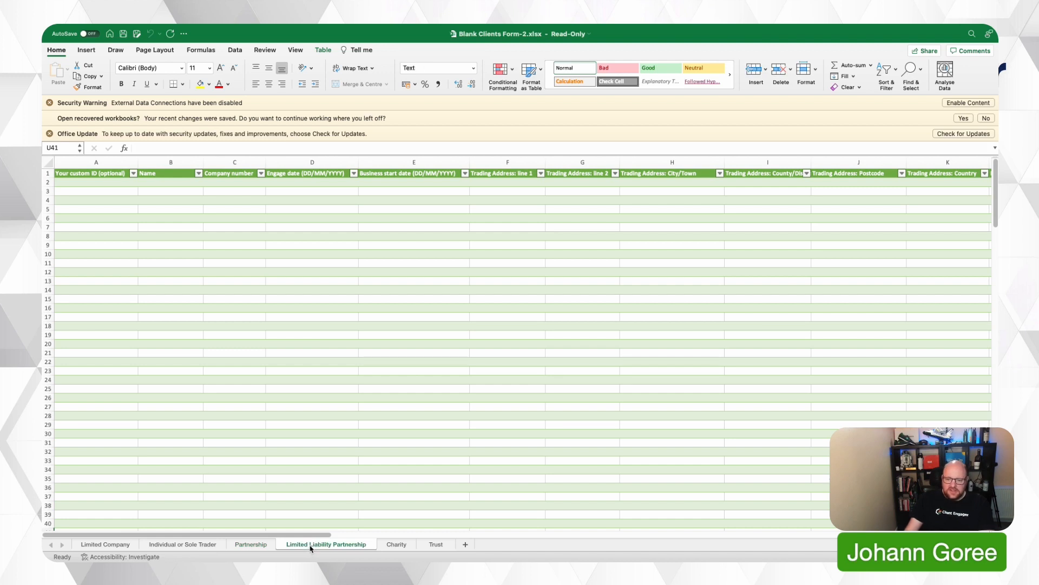
left_click(435, 544)
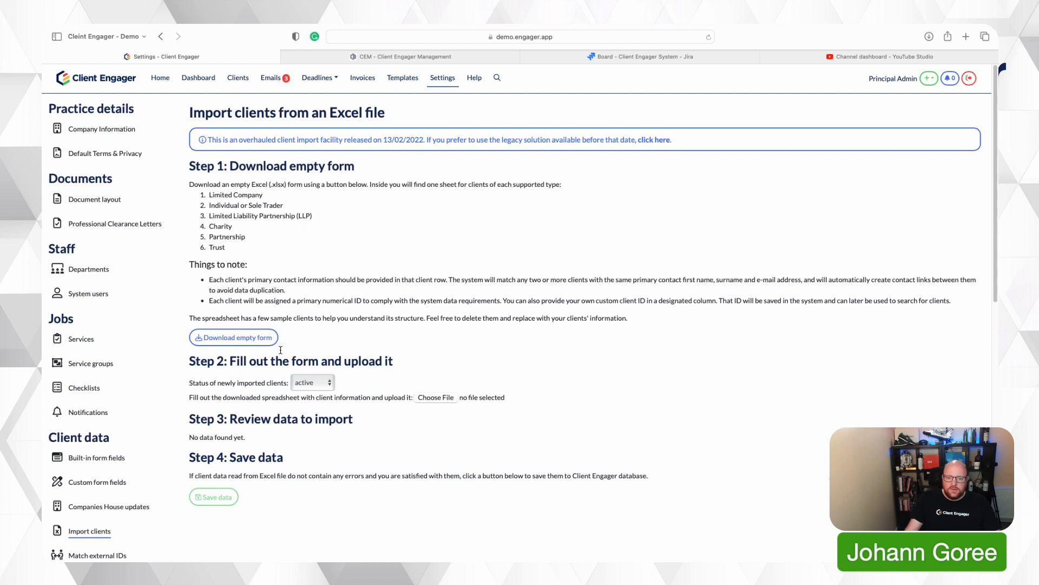
left_click(311, 381)
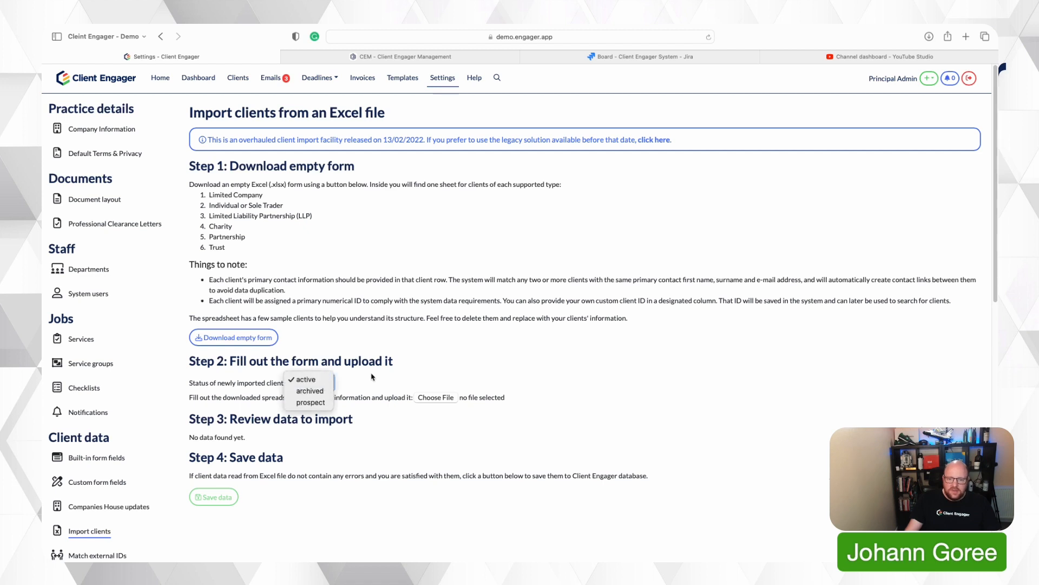
mouse_move(313, 225)
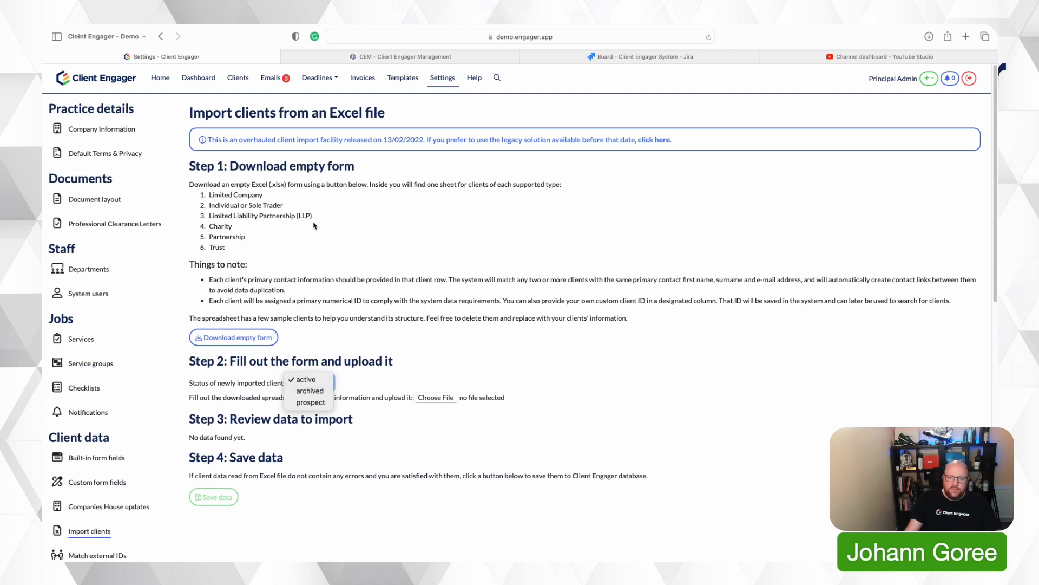
mouse_move(305, 379)
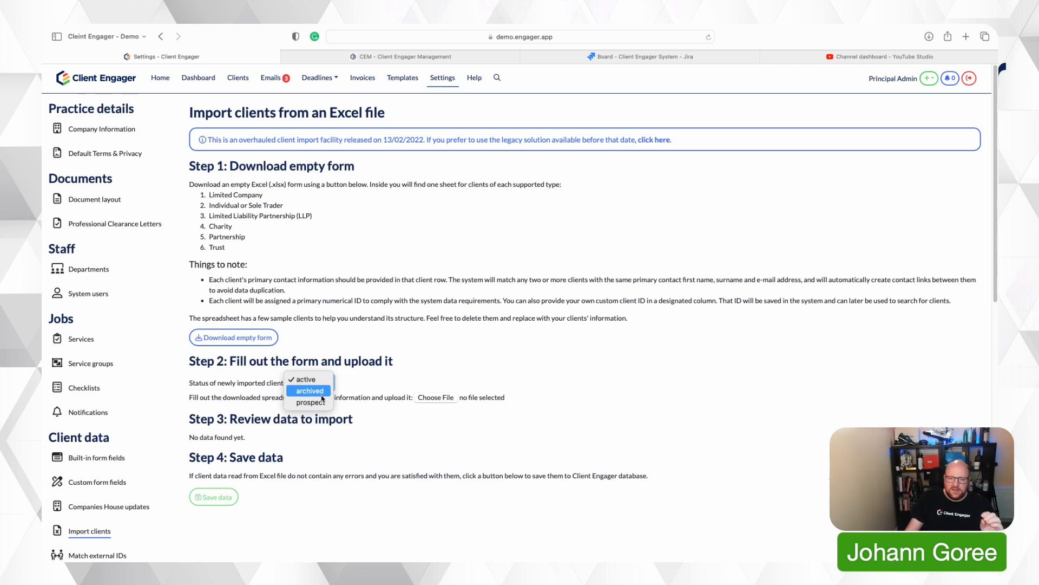
mouse_move(404, 412)
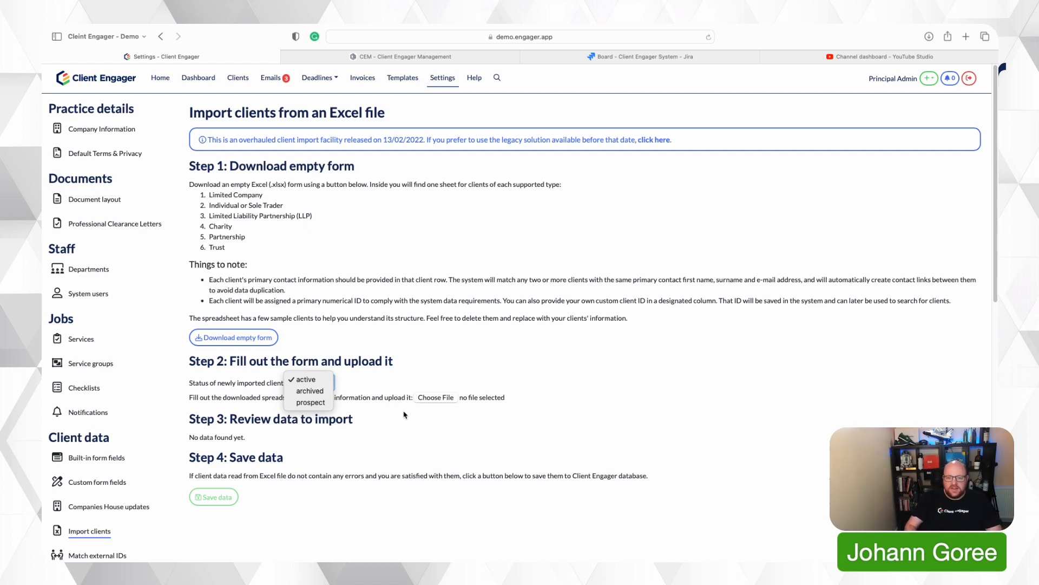
left_click(305, 379)
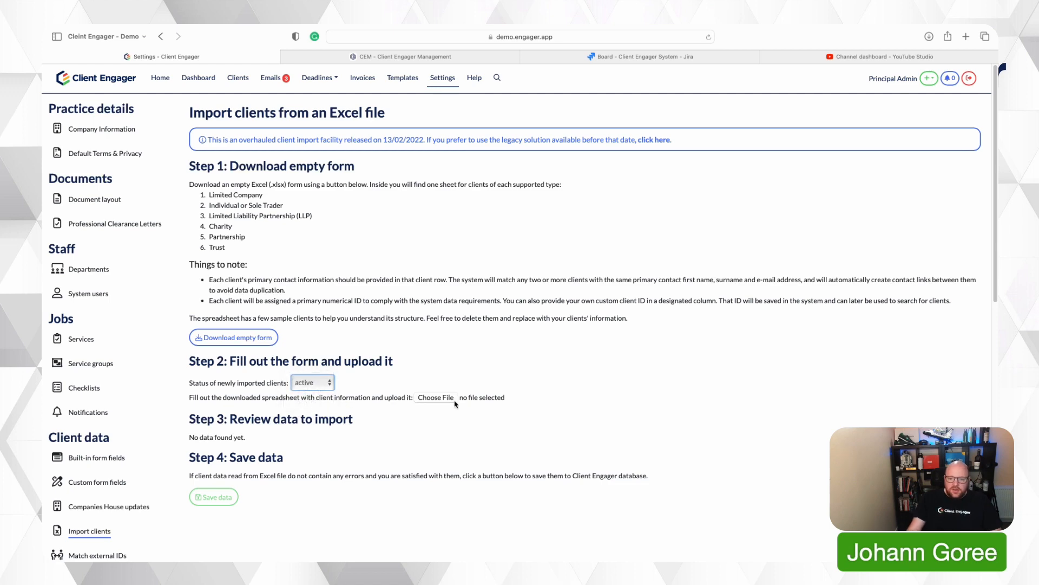
Upload Blank Clients Form-2.xlsx from Downloads and scroll through the validated client tables.
left_click(436, 397)
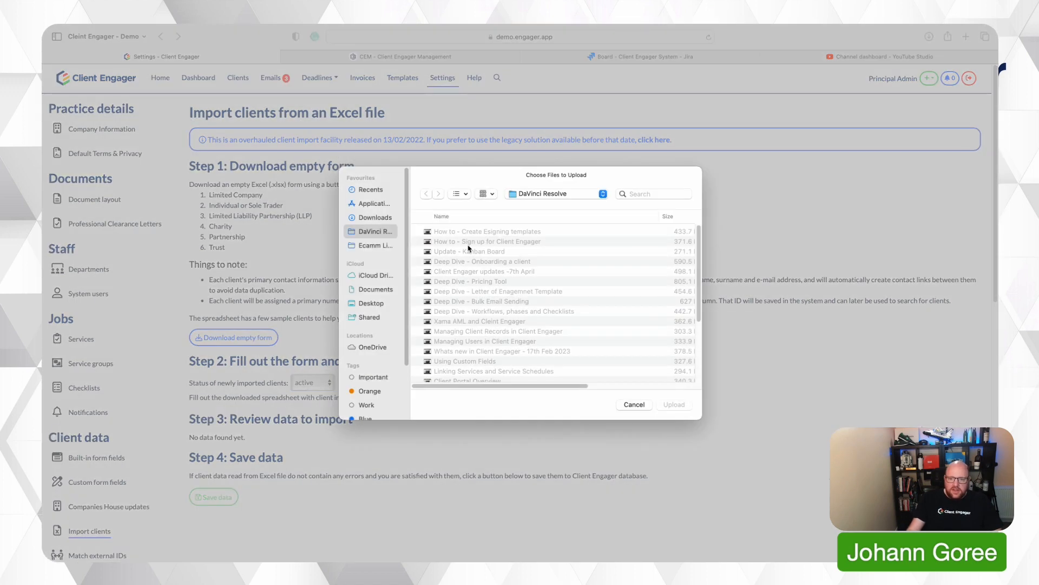
left_click(374, 217)
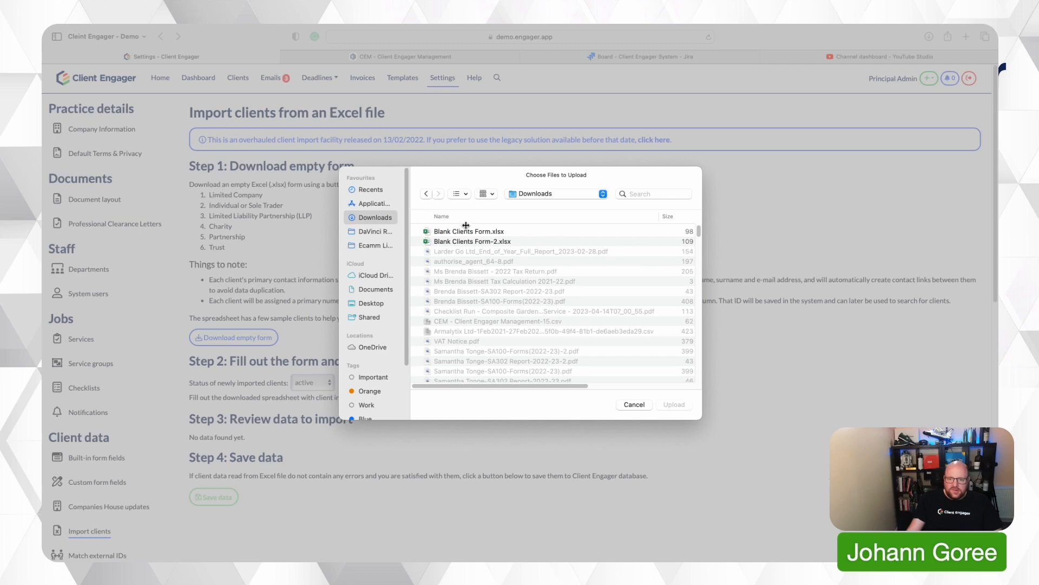
left_click(472, 240)
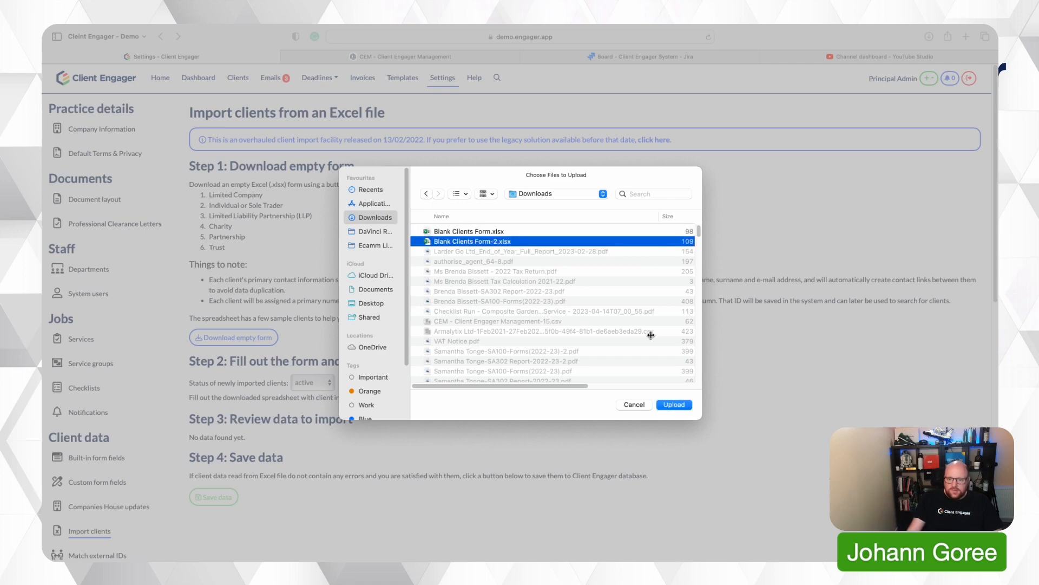
left_click(633, 405)
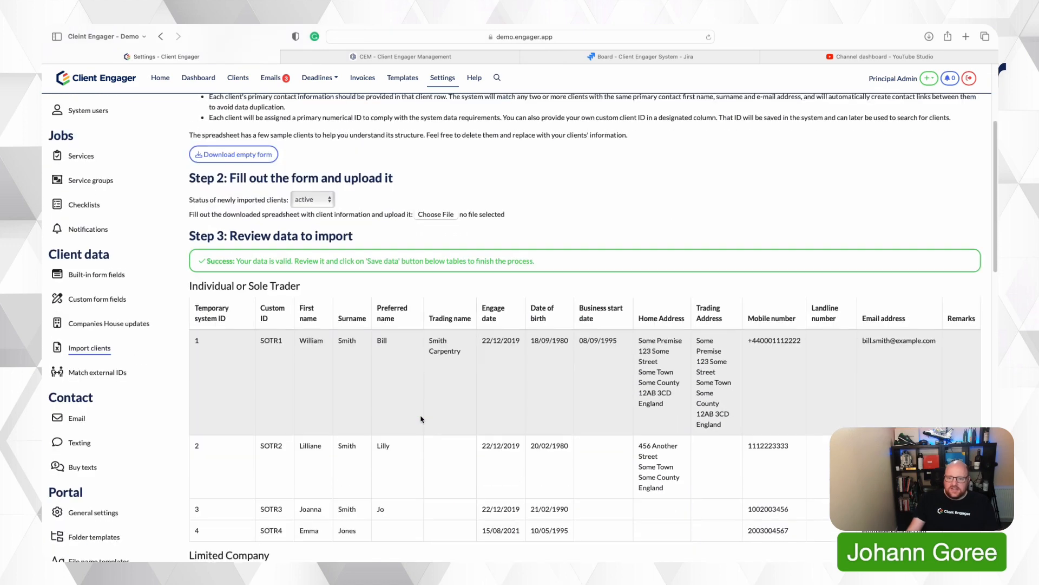
scroll("down", 3)
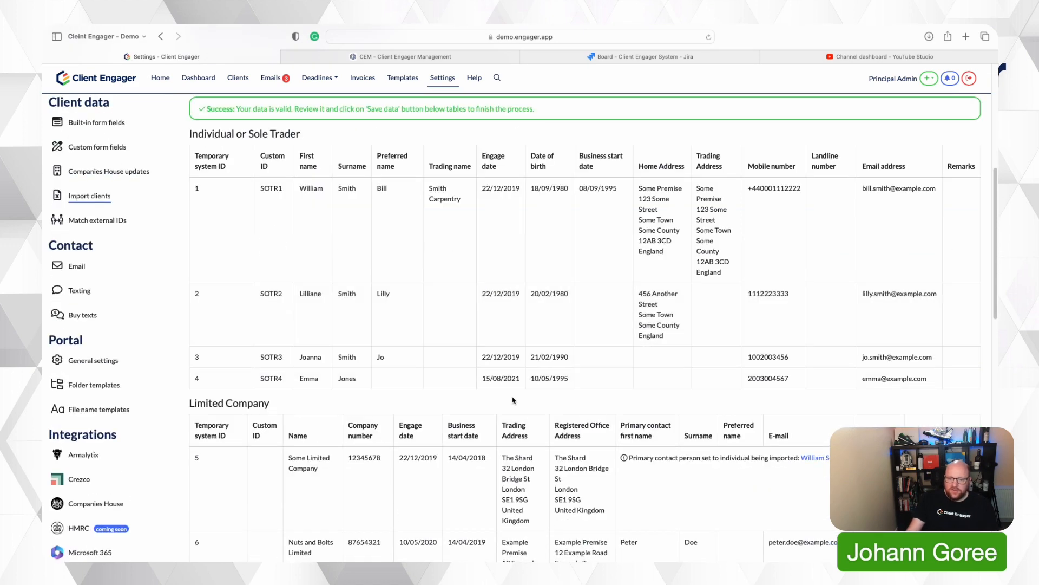
scroll("down", 3)
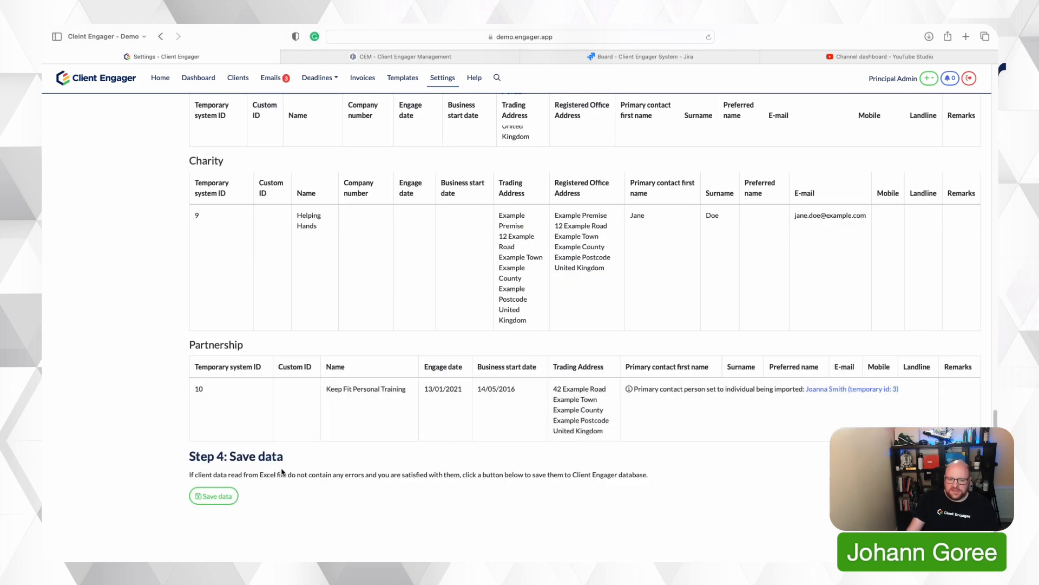